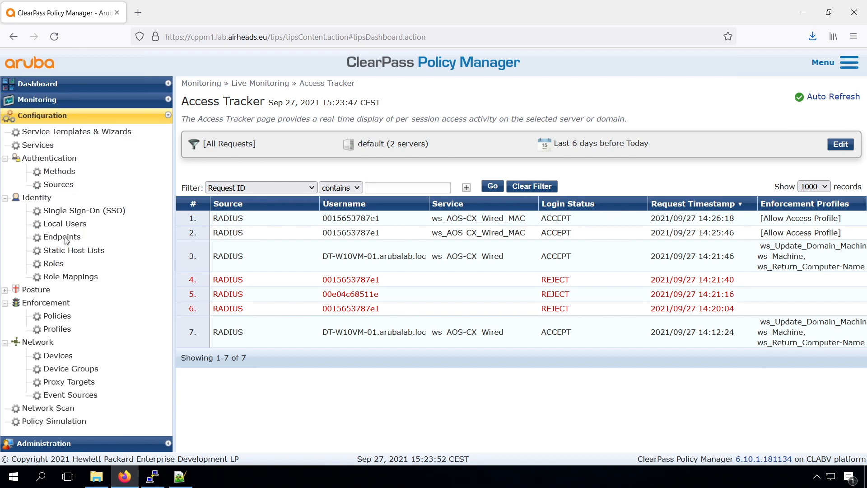
Show the Endpoints list under Configuration > Identity with the profiled devices.
click(62, 237)
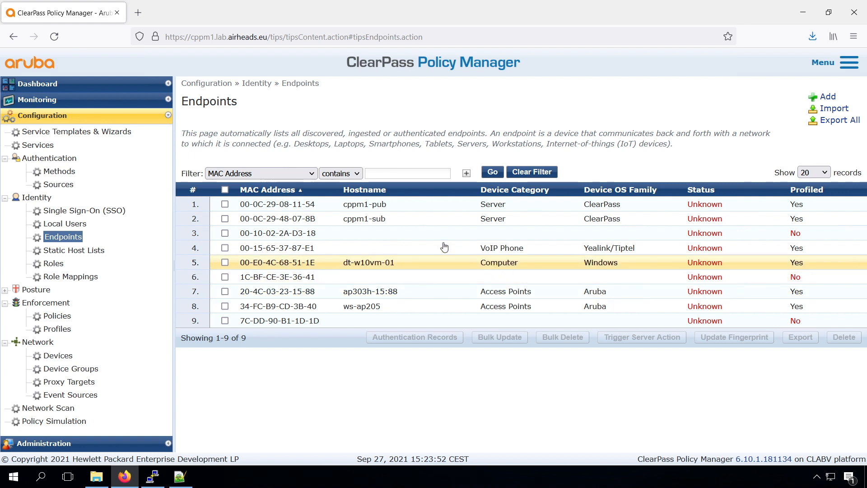
mouse_move(539, 248)
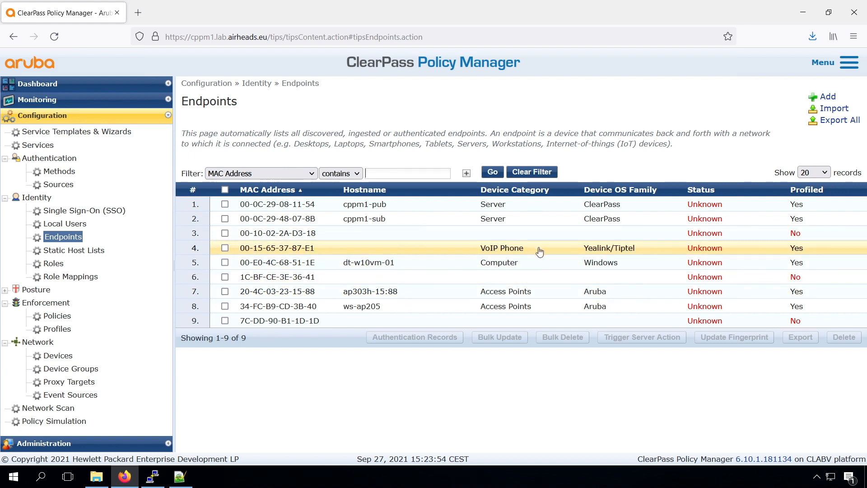
mouse_move(423, 417)
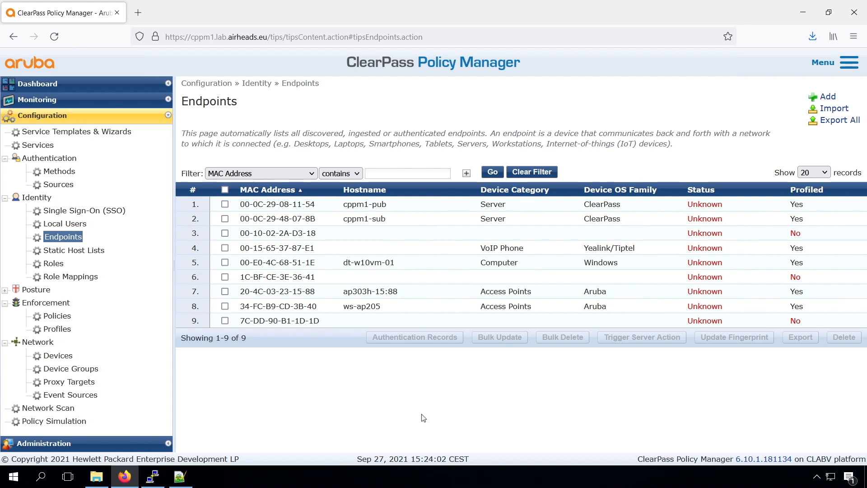
mouse_move(278, 384)
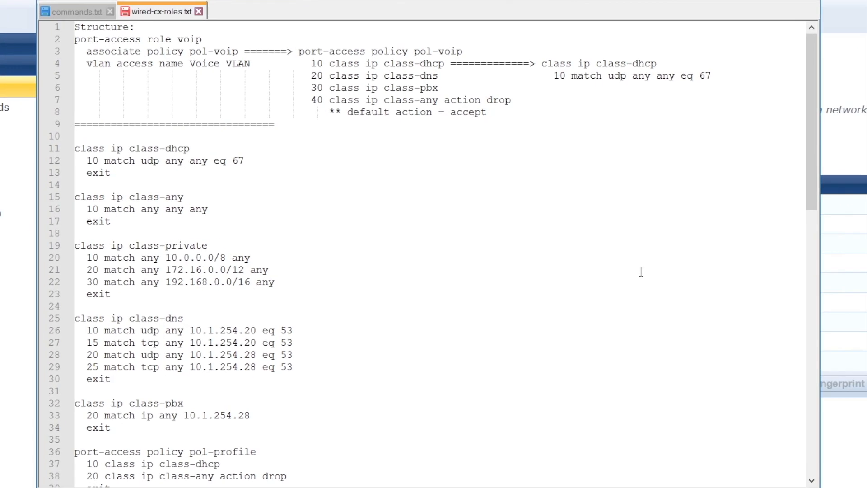
scroll(down, 3)
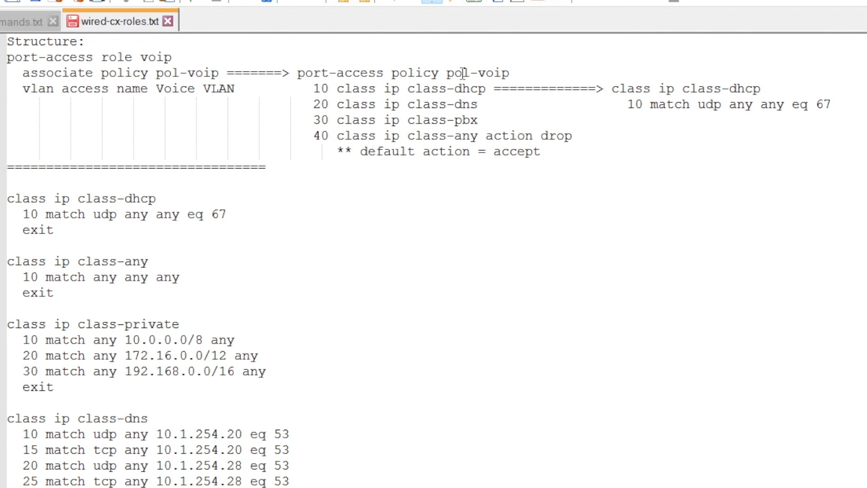
mouse_move(438, 93)
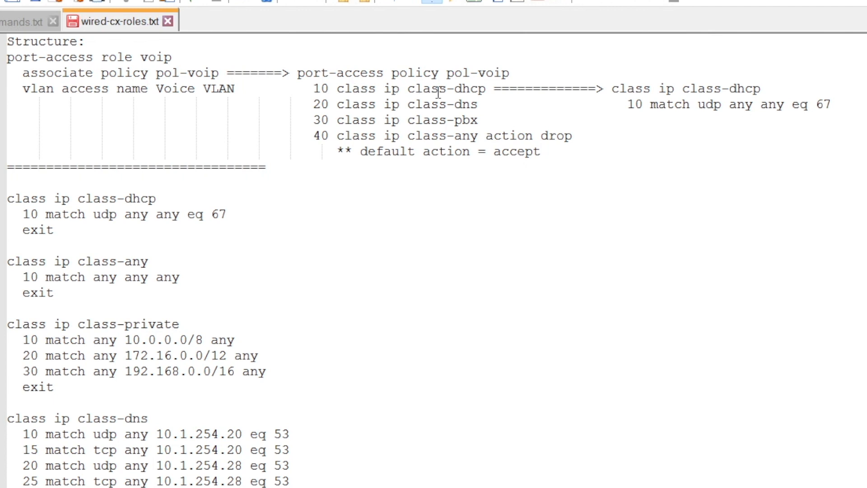
mouse_move(165, 68)
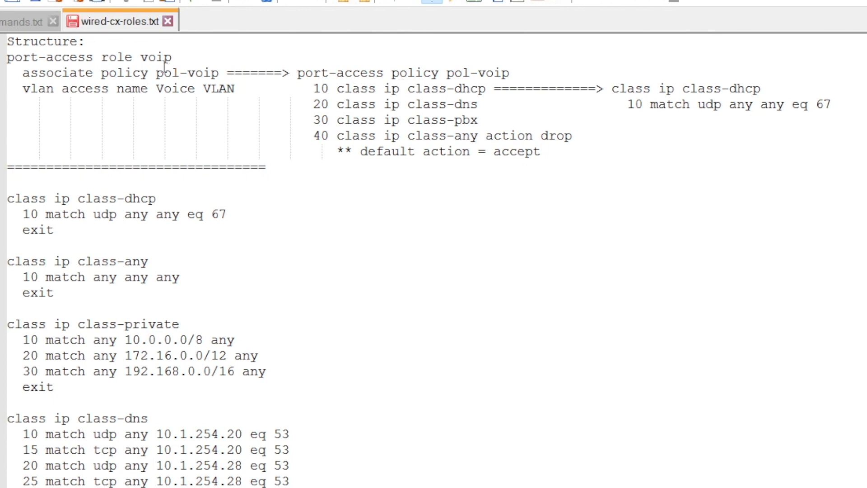
mouse_move(423, 88)
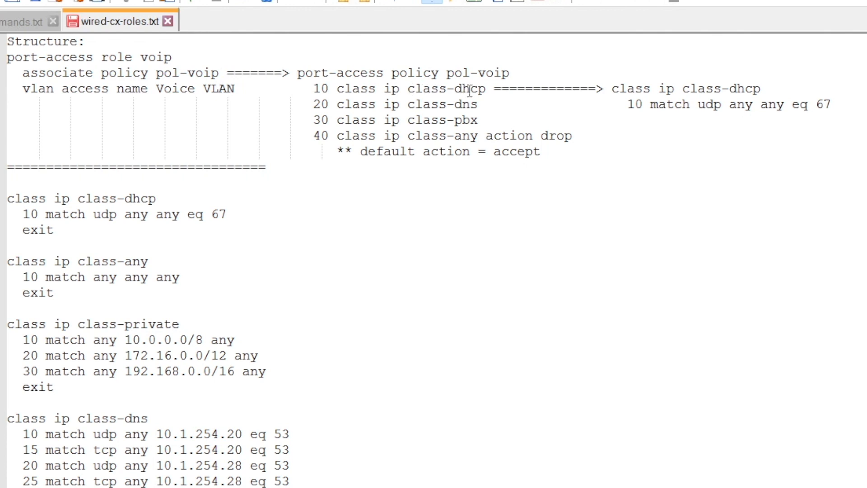
mouse_move(501, 91)
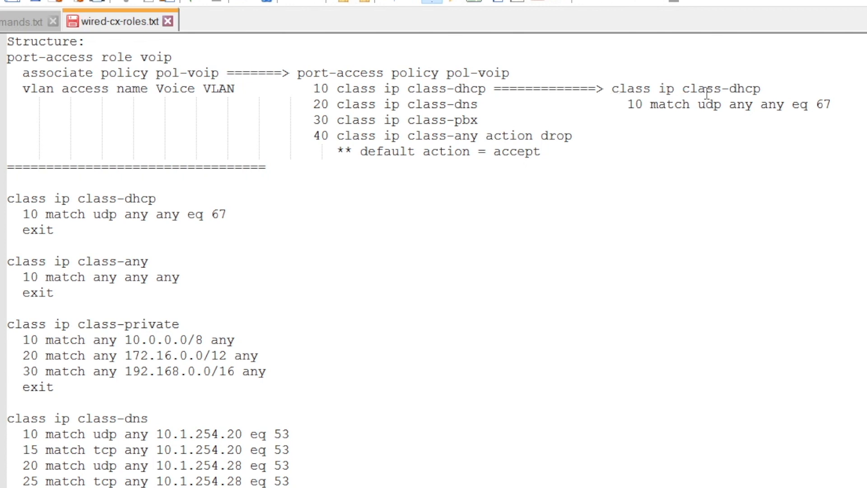
mouse_move(779, 108)
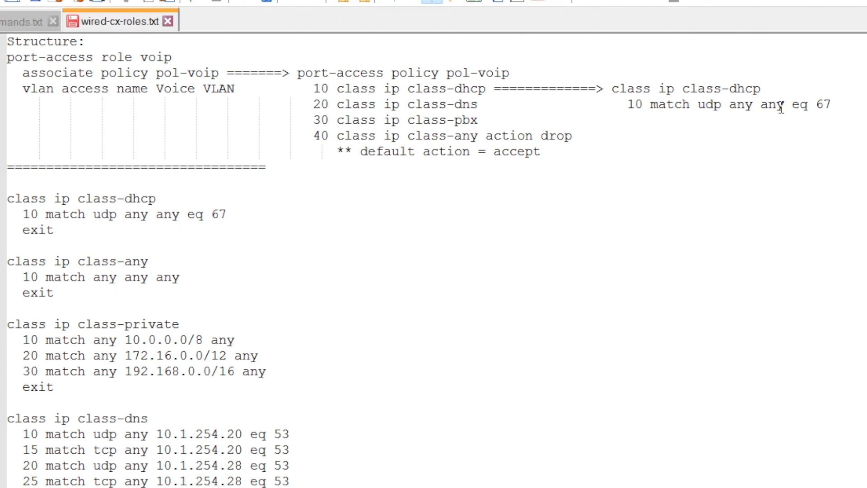
mouse_move(829, 104)
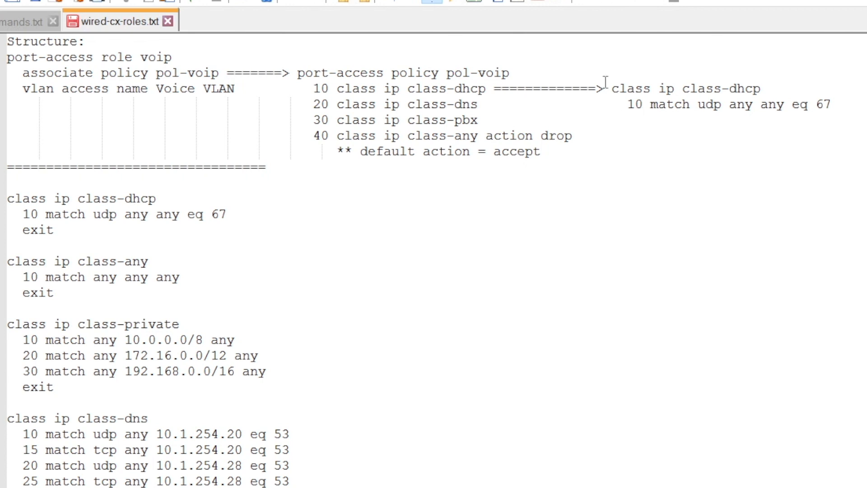
mouse_move(467, 109)
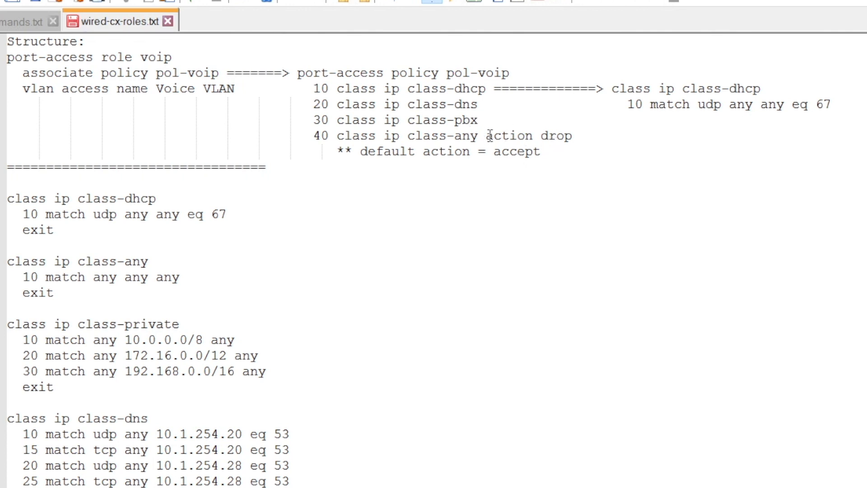
mouse_move(559, 135)
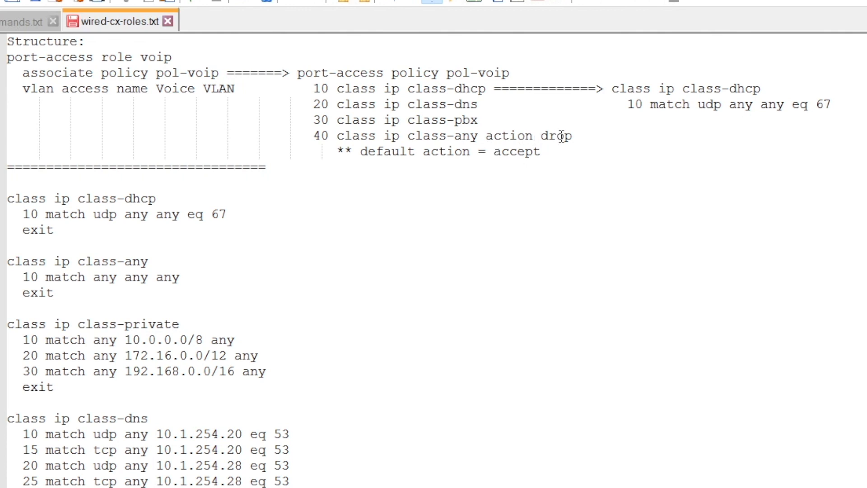
mouse_move(344, 338)
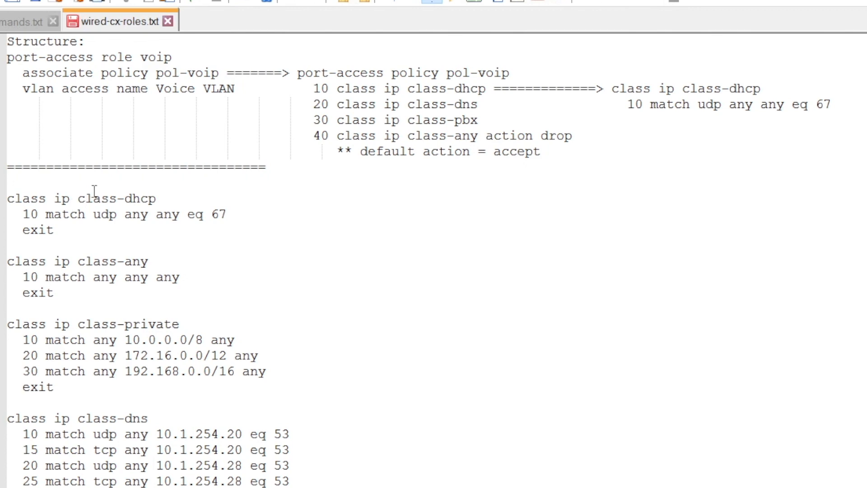
mouse_move(95, 301)
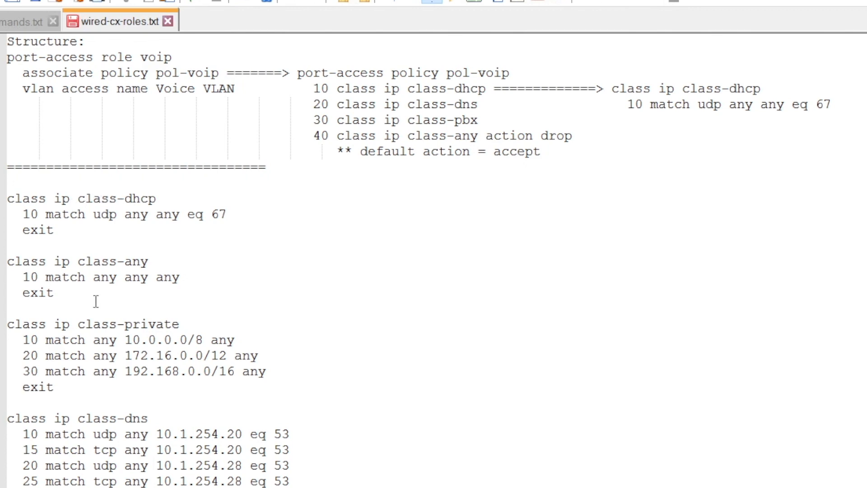
scroll(down, 3)
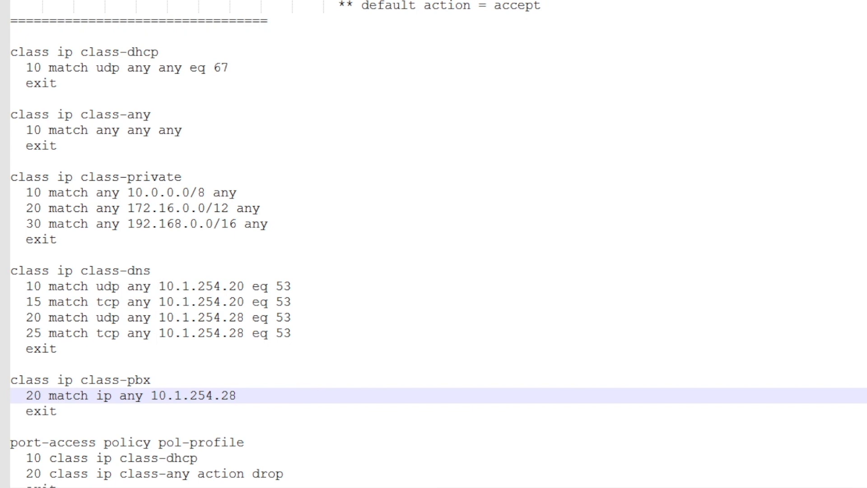
scroll(down, 3)
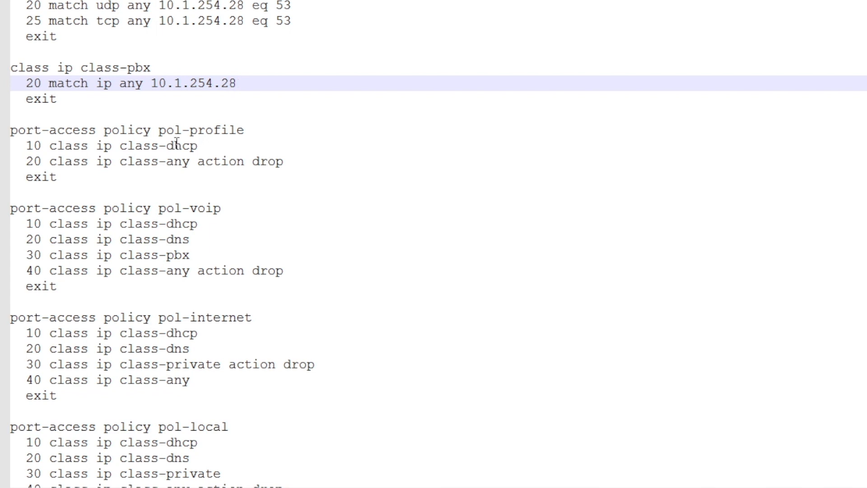
click(235, 83)
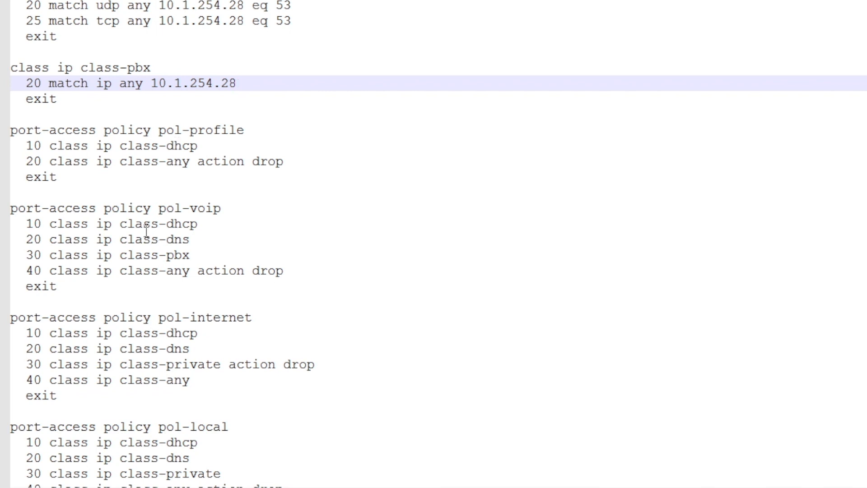
mouse_move(167, 240)
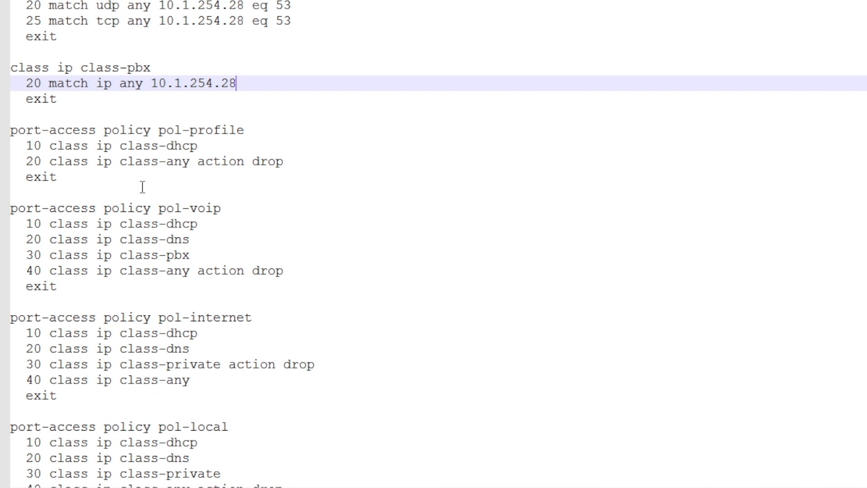
mouse_move(136, 380)
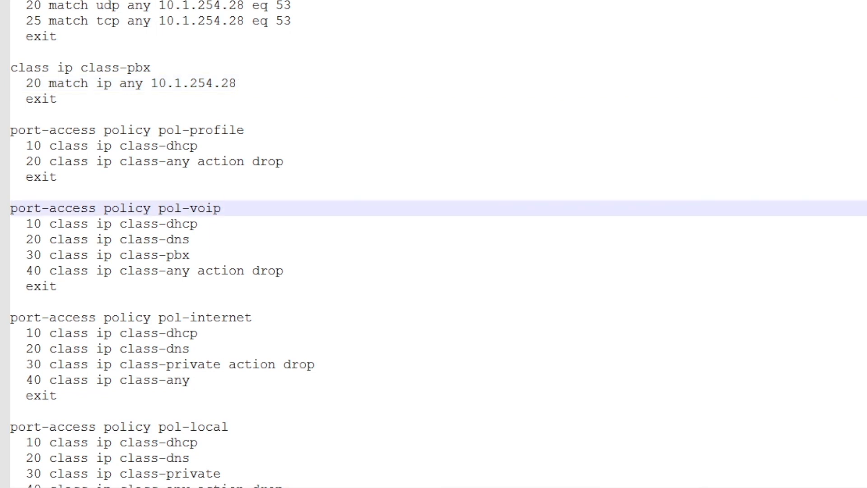
Scroll through the port-access role definitions in the Notepad++ notes.
scroll(down, 3)
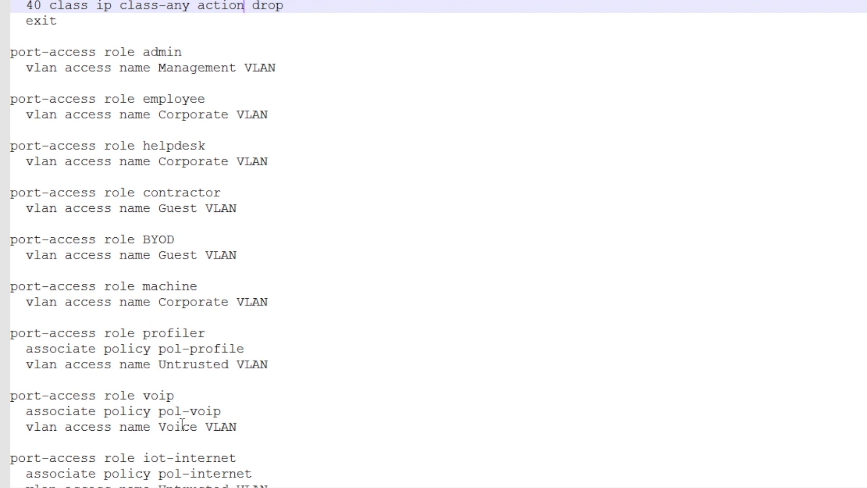
mouse_move(760, 362)
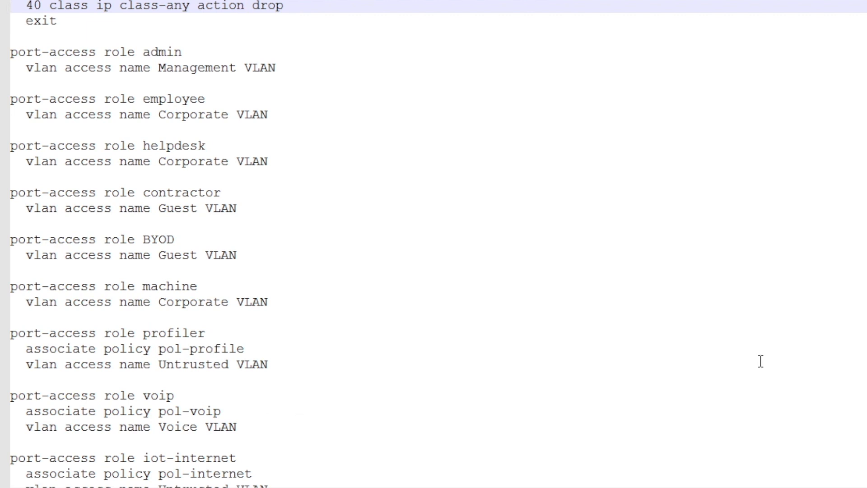
scroll(down, 3)
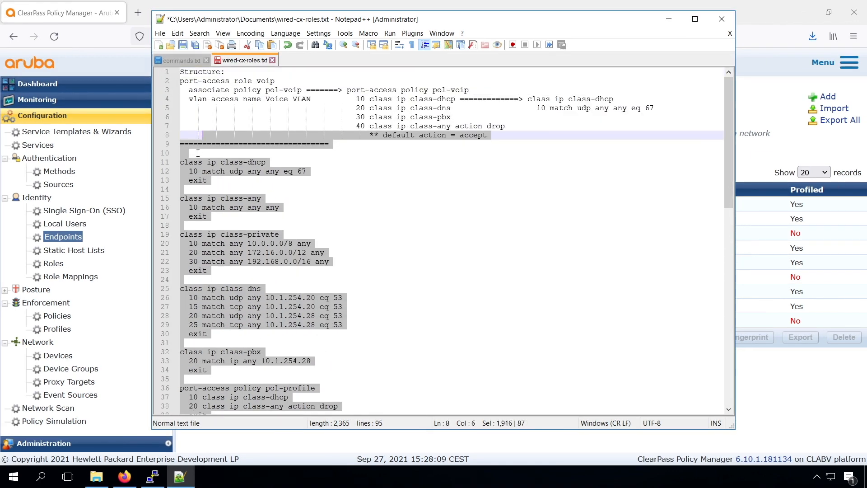
Enter 'configure' on the CX6300F console, paste the roles configuration and save with 'wr mem'.
click(152, 476)
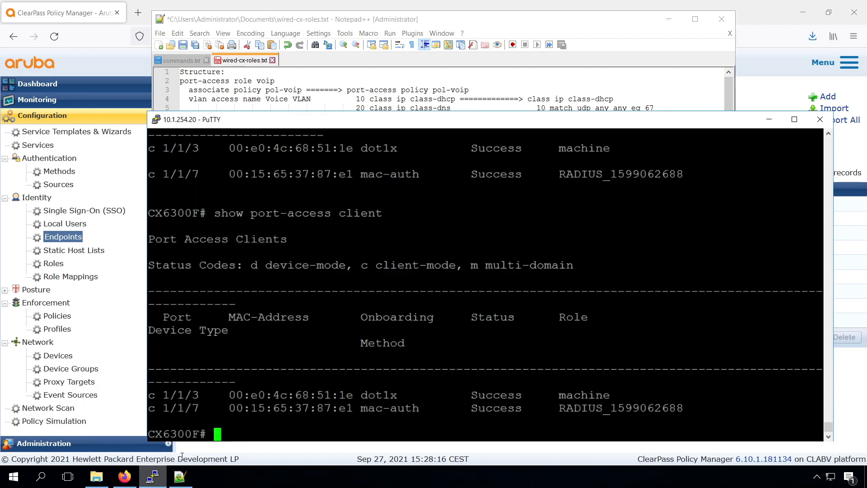
text(configure)
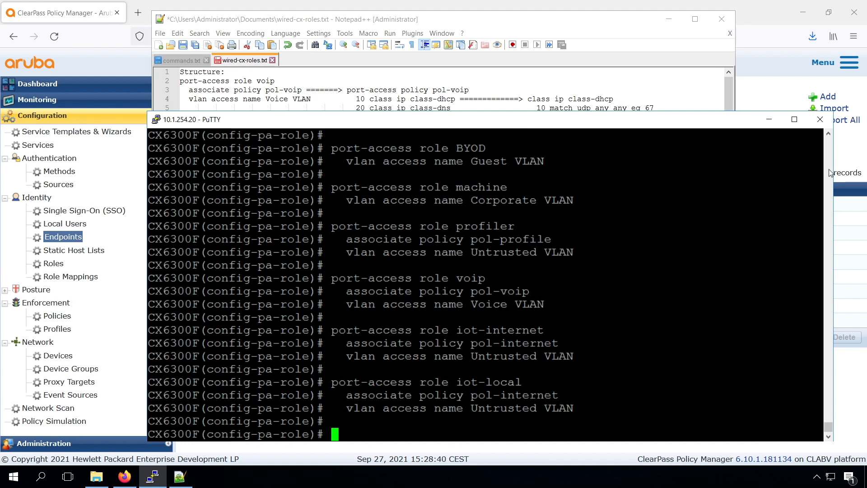
text(wr mem)
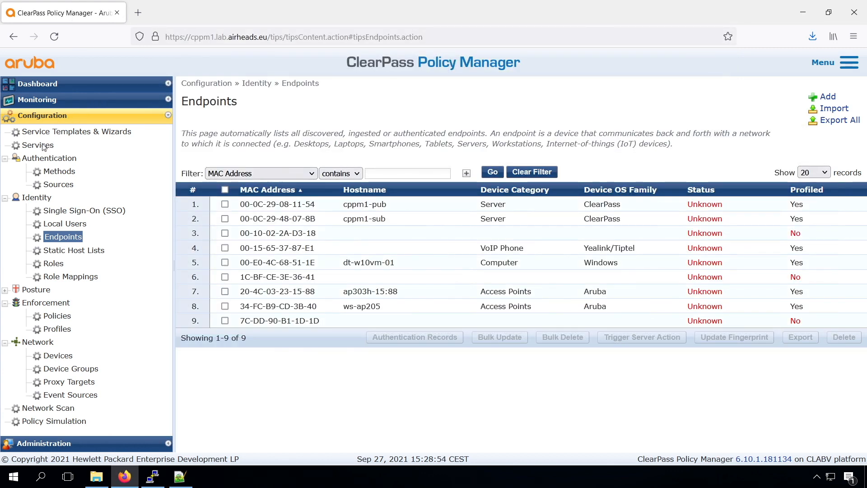
mouse_move(61, 209)
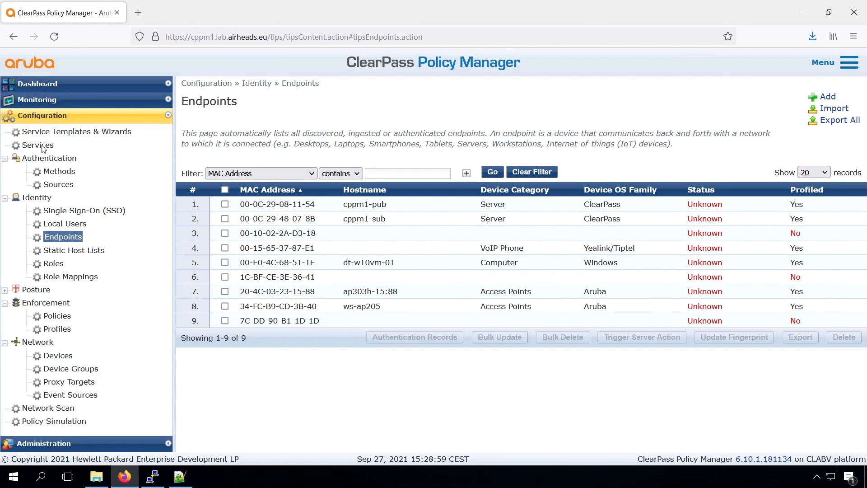
Show the Enforcement settings of ws_AOS-CX_Wired_MAC with its Sample Allow Access Policy.
click(39, 145)
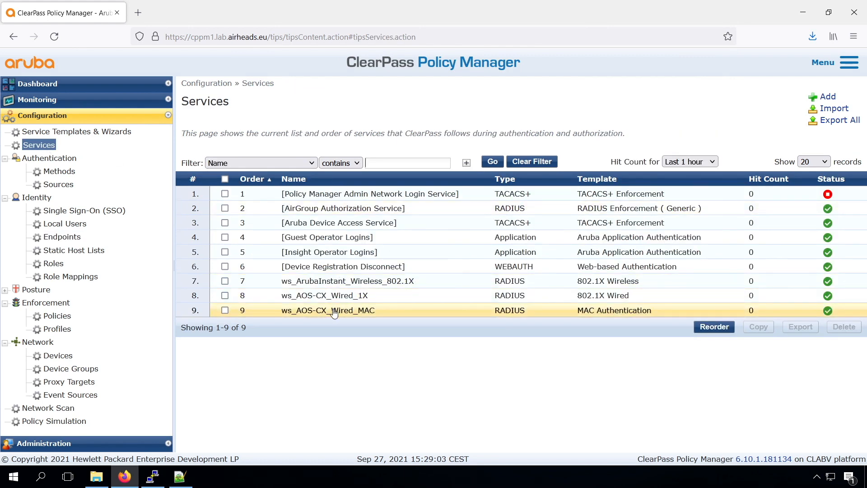
click(327, 310)
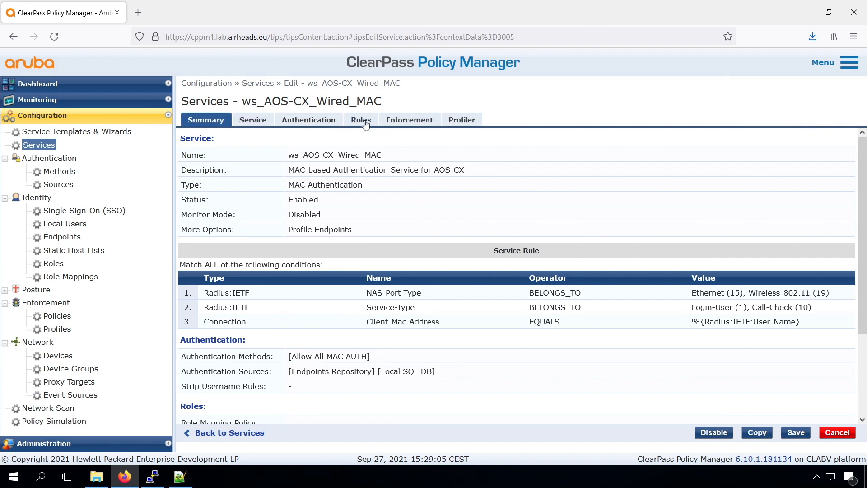
click(408, 119)
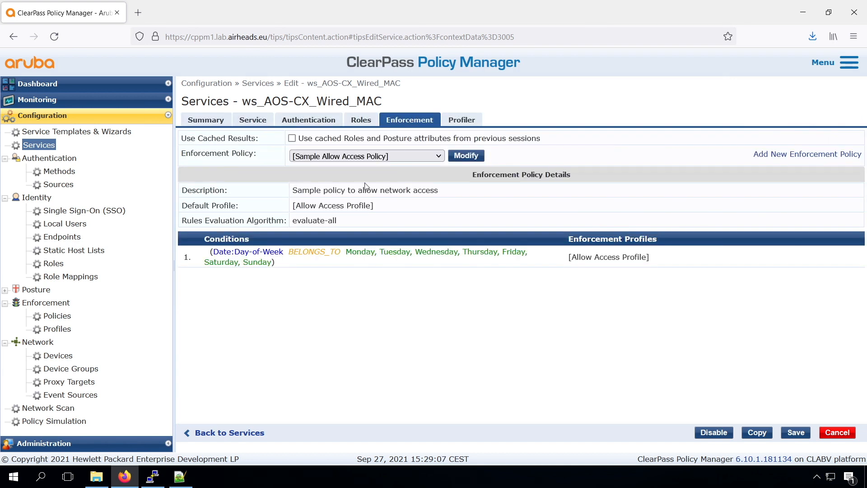
mouse_move(229, 197)
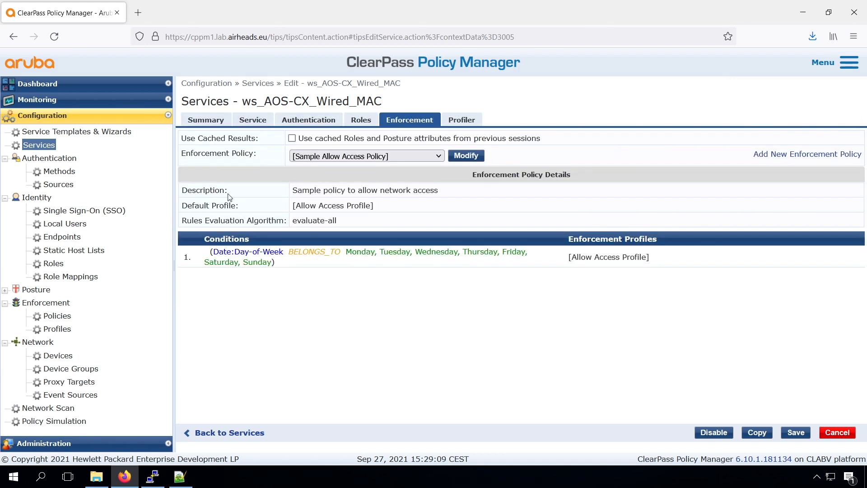
mouse_move(200, 280)
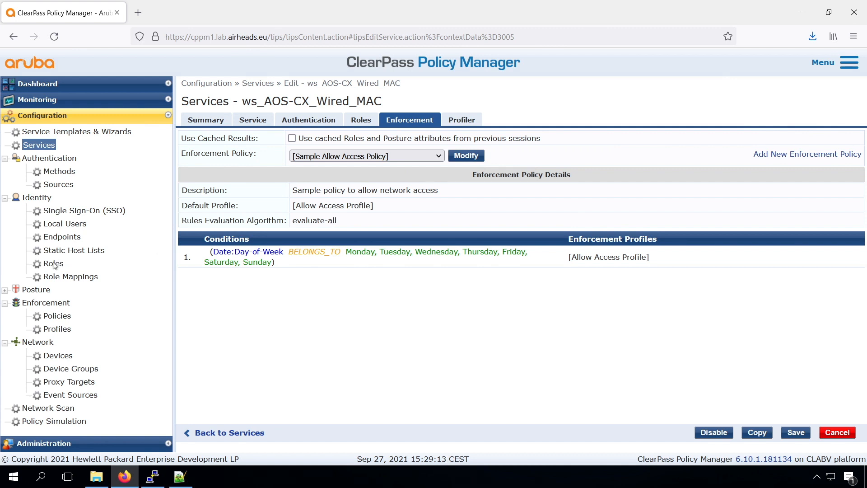
Create roles ws_VoIP-Phone (IP Phones) and ws_IP-Camera in Identity > Roles.
click(52, 263)
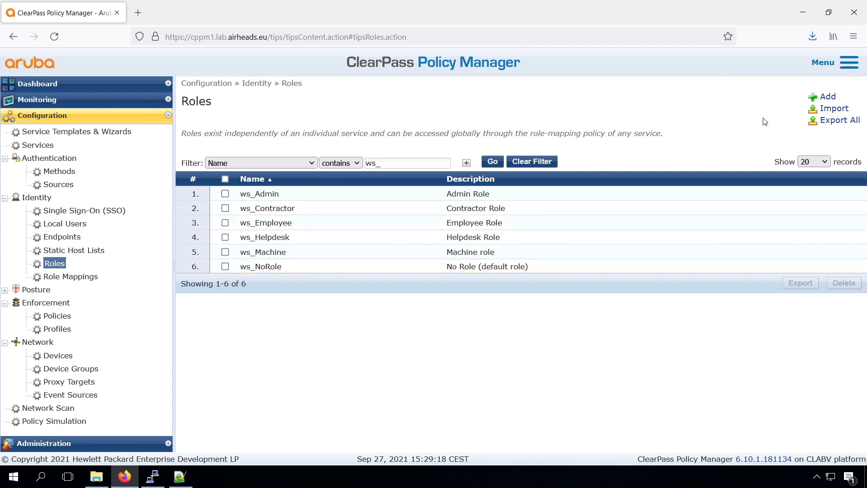
mouse_move(827, 97)
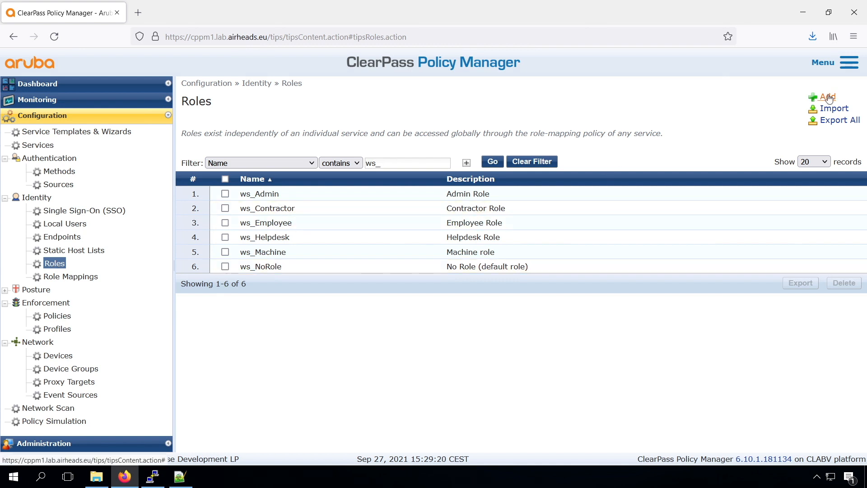
click(825, 97)
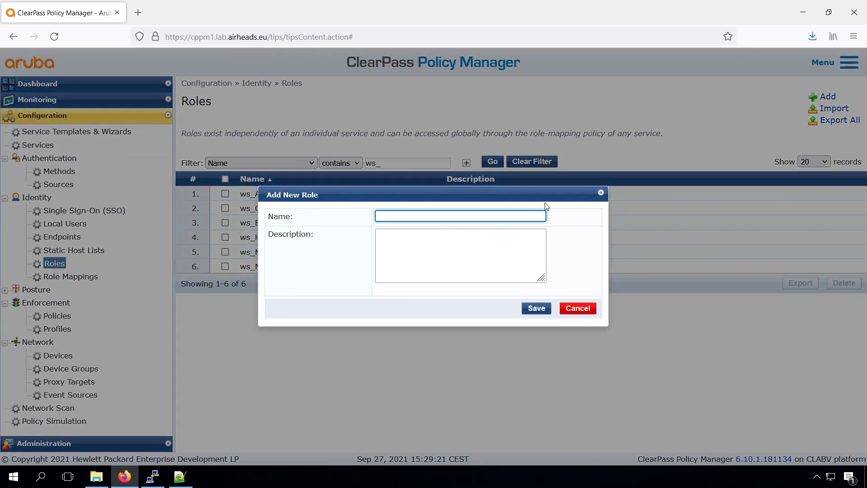
text(ws_VoIP-Phone)
click(461, 255)
text(IP Phones)
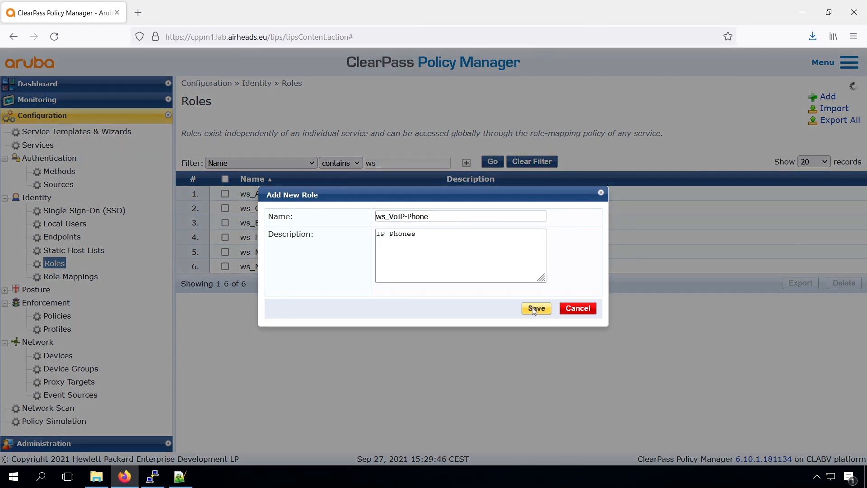
click(534, 307)
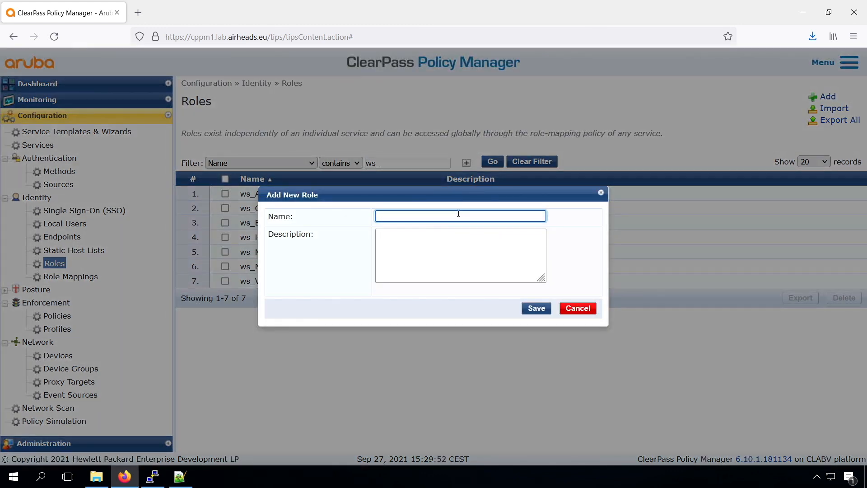
click(535, 307)
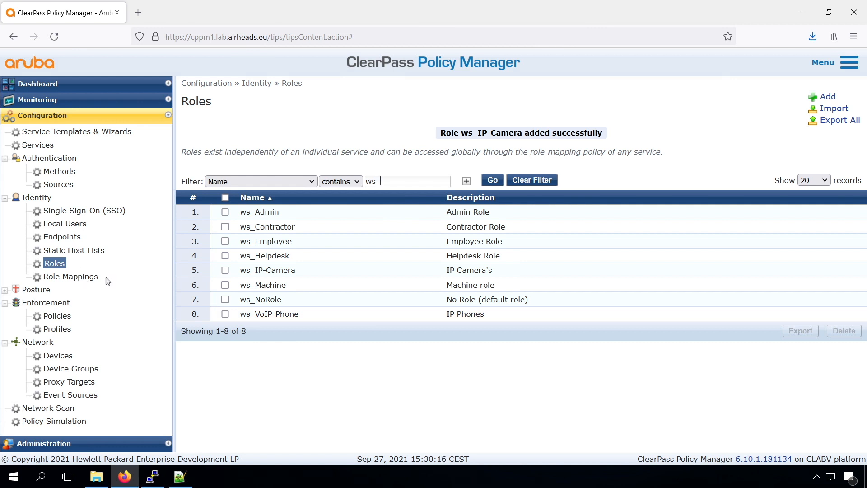
Start role mapping policy ws_Device_Rolemapping described 'devices/MAC-Auth' with default role ws_NoRole.
click(71, 276)
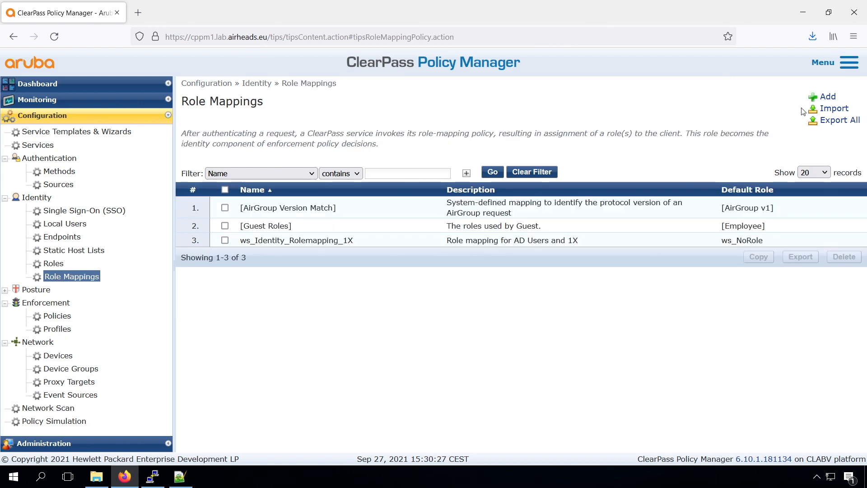
click(825, 96)
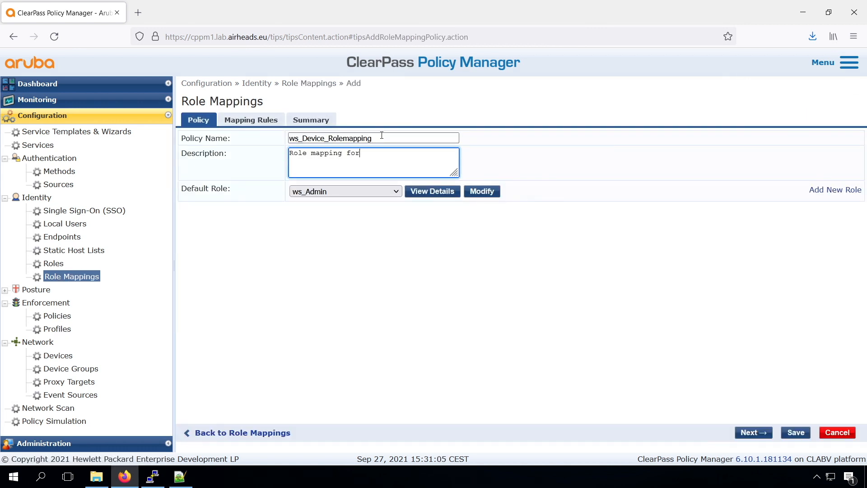
text(devices/MAC-Auth)
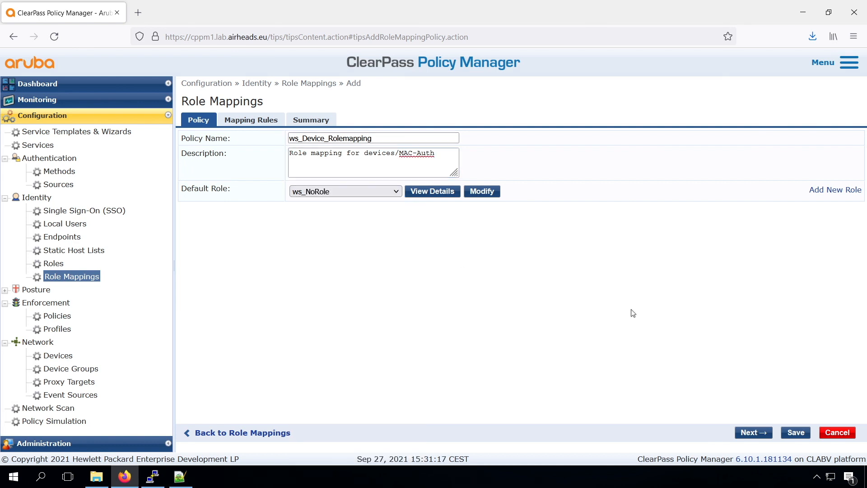
click(251, 120)
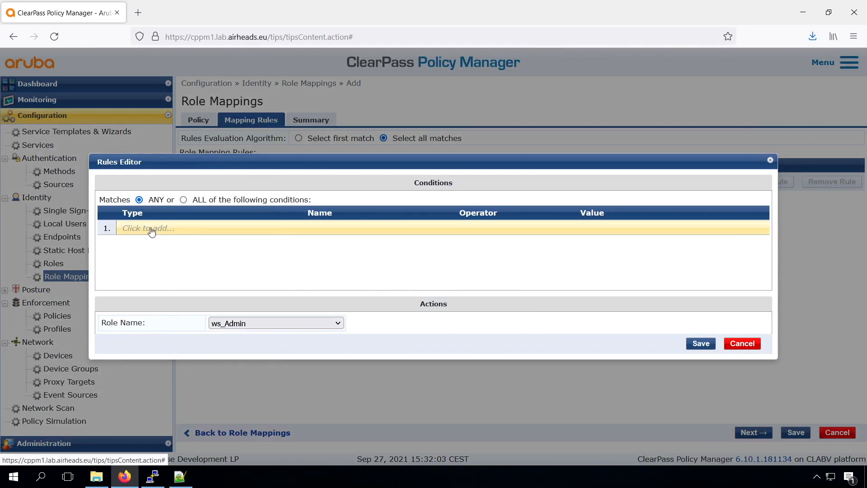
Add rule Endpoints Repository Category EQUALS Network Camera mapping to ws_IP-Camera and save.
click(148, 228)
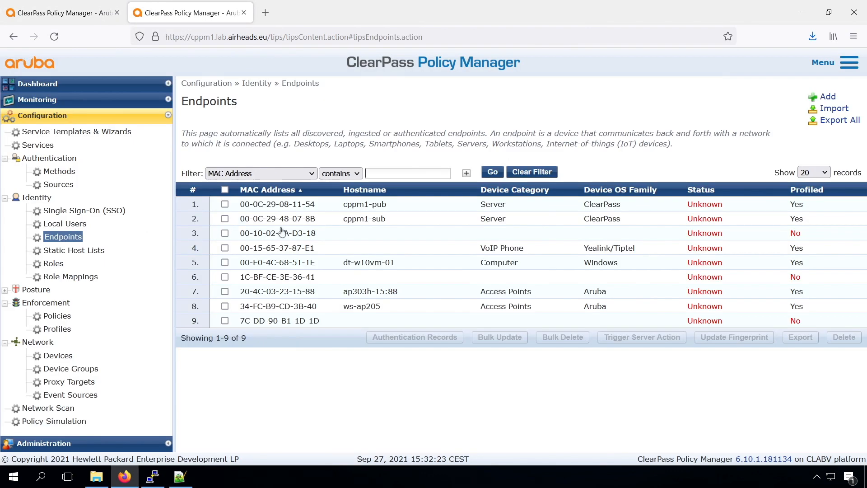
click(276, 233)
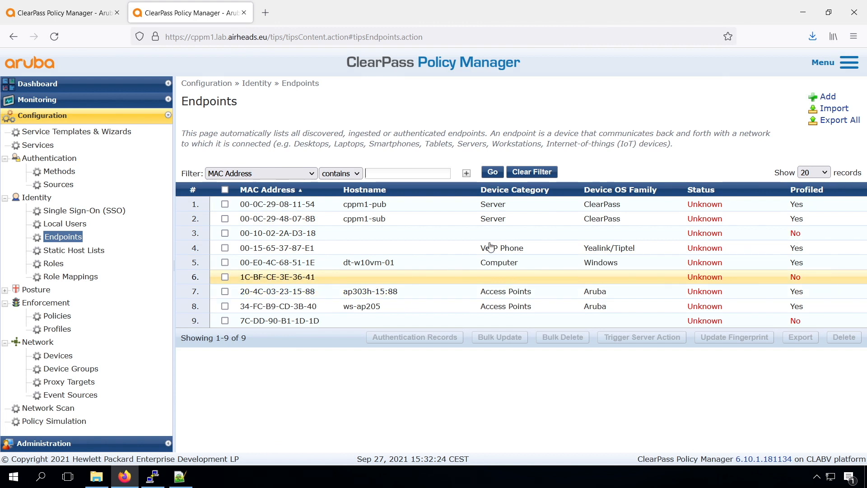
mouse_move(584, 247)
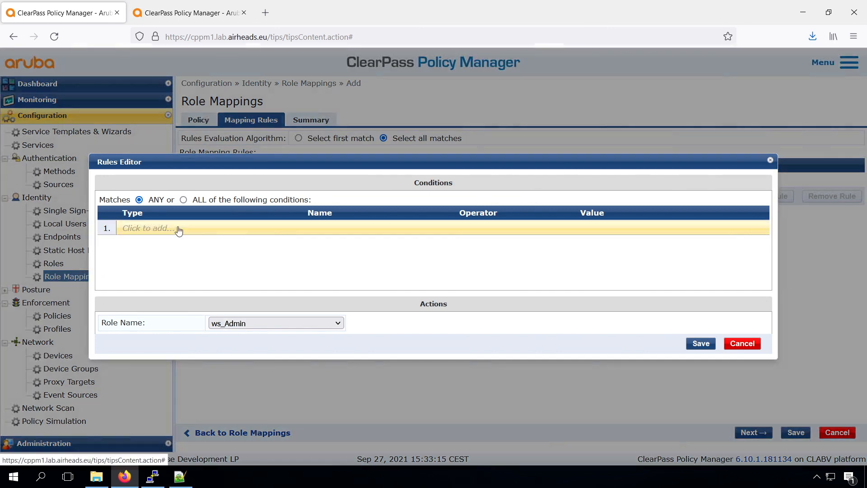
text(end)
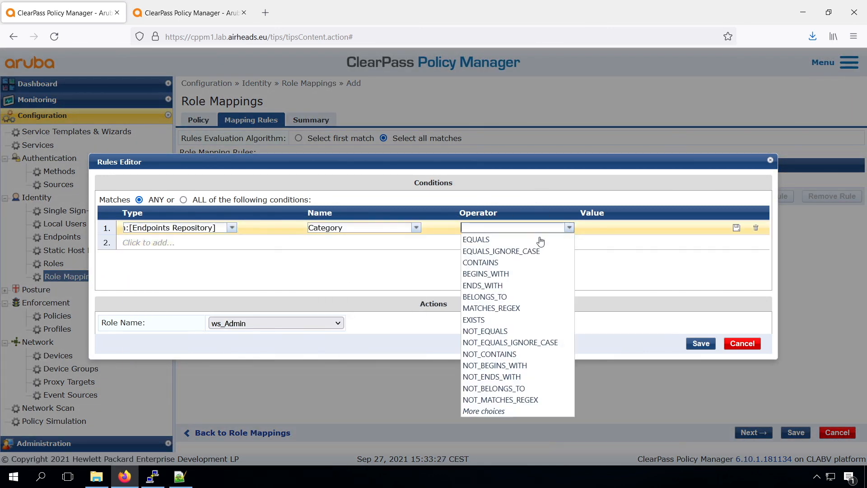
click(475, 239)
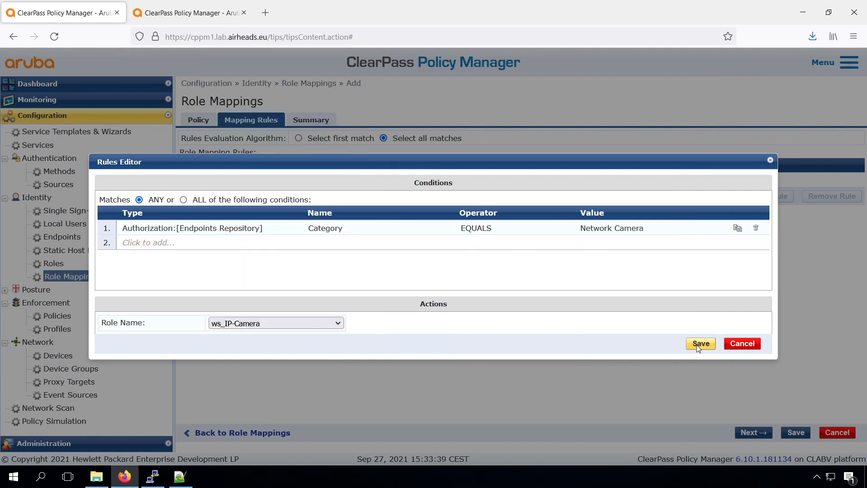
click(700, 343)
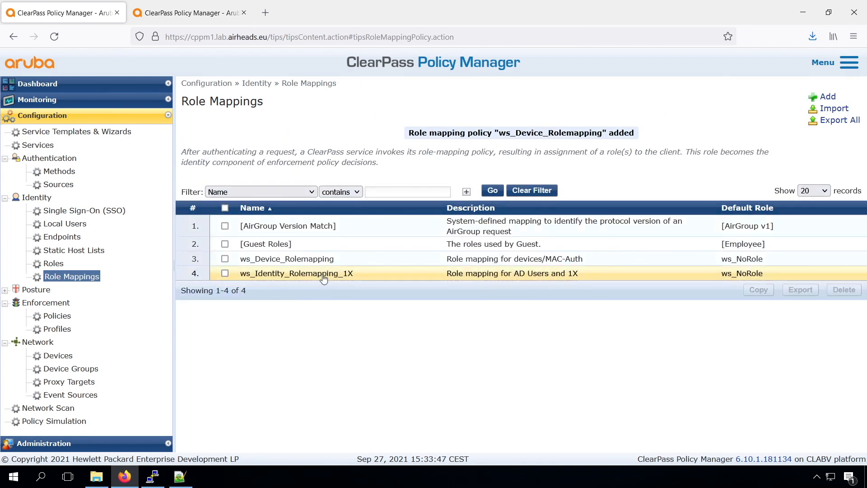
Send 'AOS-CX - Bounce Switch Port' from the VoIP phone's request to trigger a fresh MAC authentication.
click(63, 236)
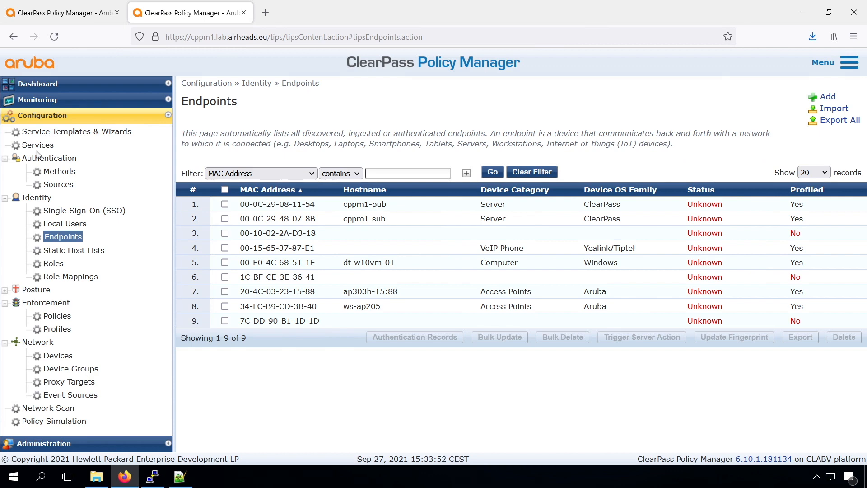
click(39, 145)
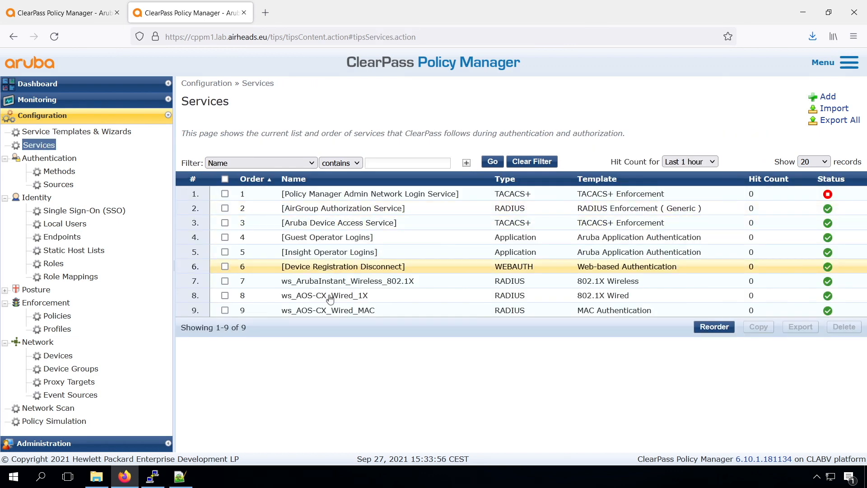
click(327, 309)
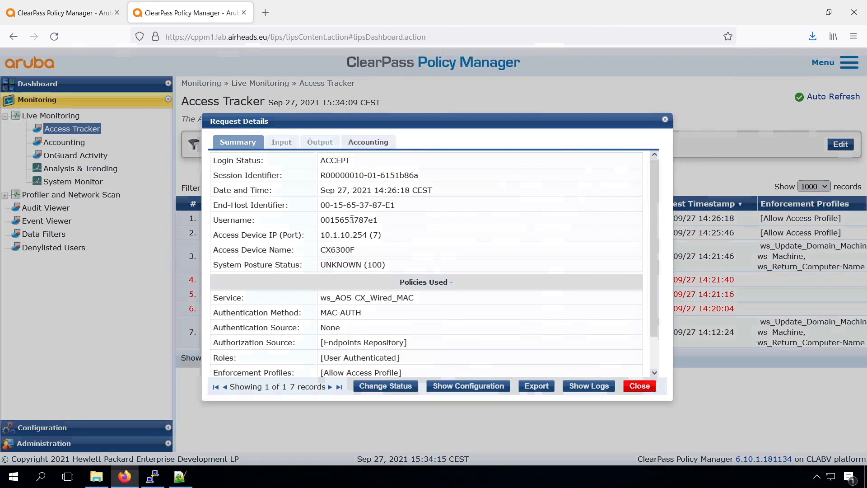
click(385, 385)
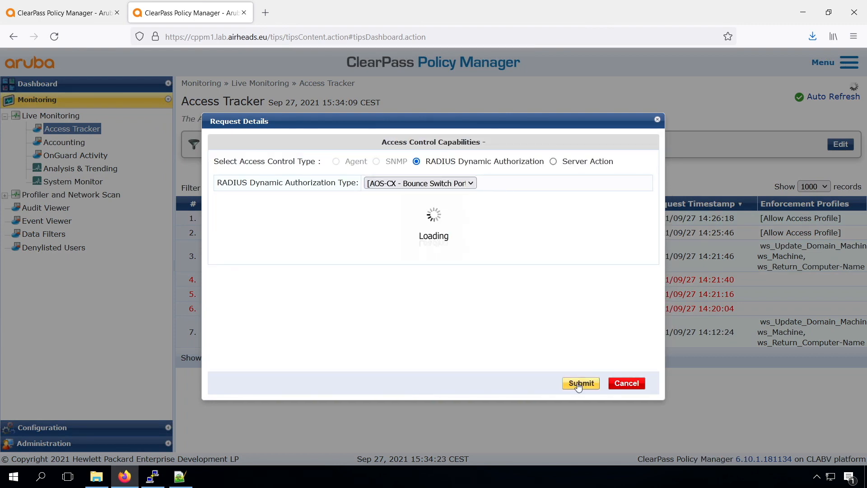
click(580, 382)
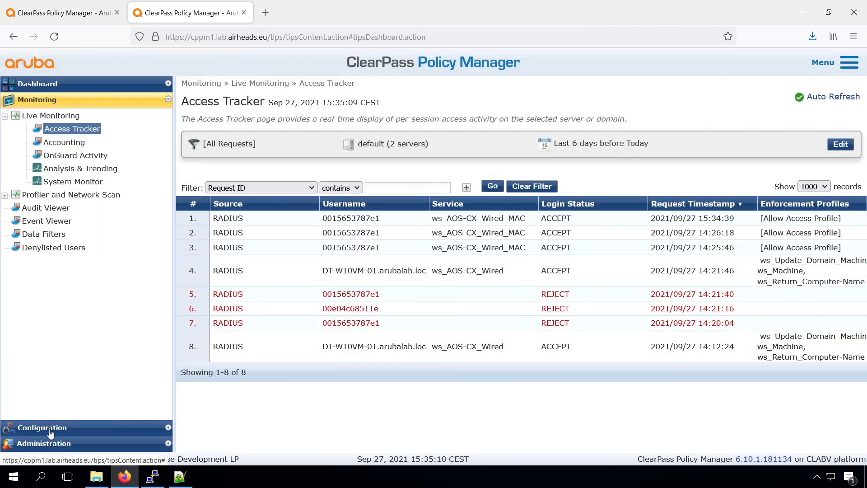
Copy ws_Employee into a new ws_Voip enforcement profile returning the voip Aruba user role.
click(42, 427)
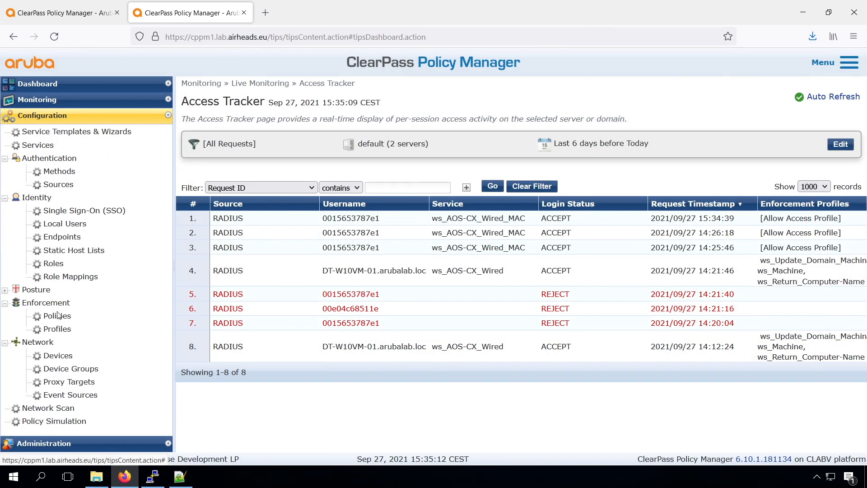
click(57, 315)
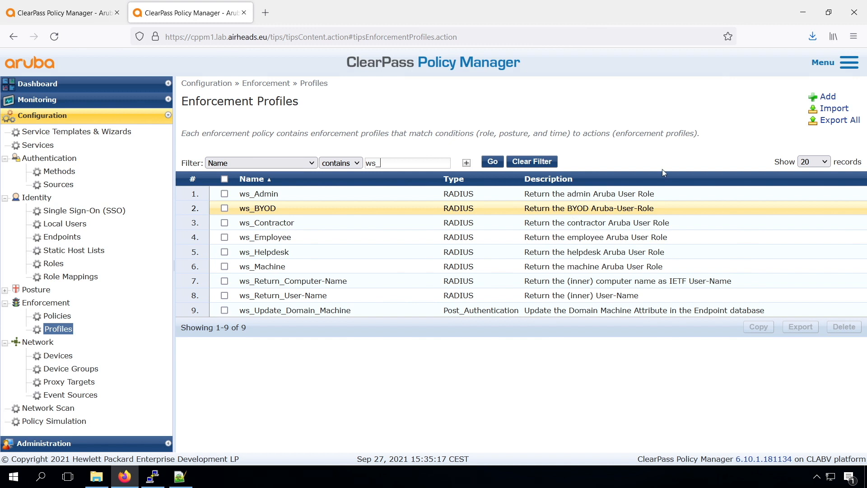
click(264, 237)
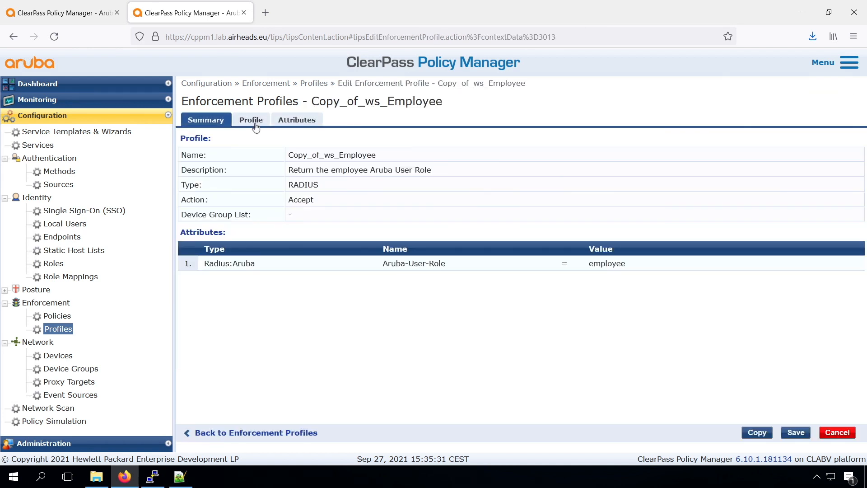
click(251, 119)
text(voi)
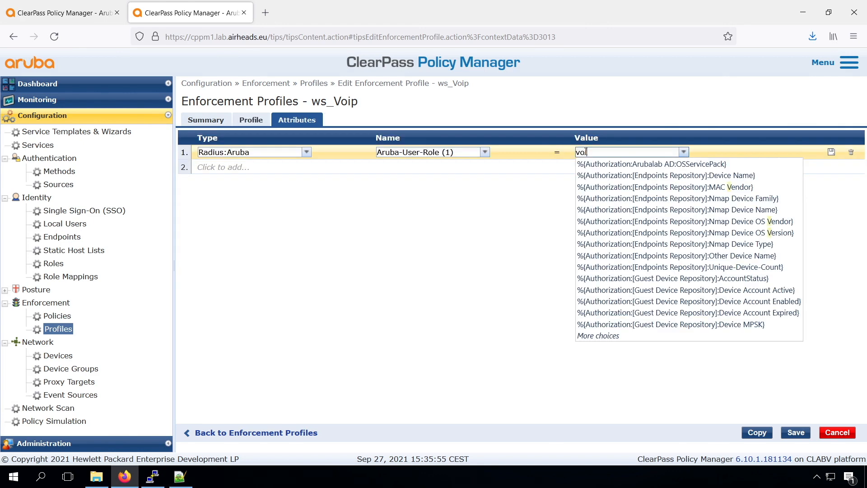
click(795, 432)
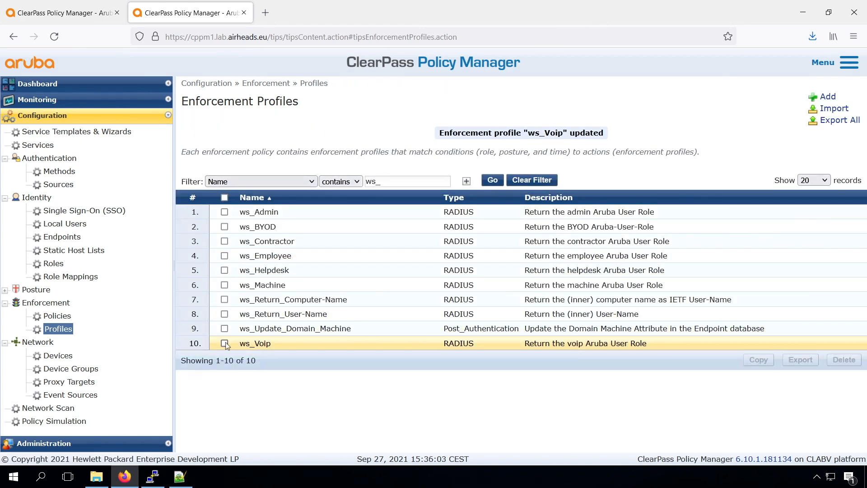
Copy ws_Voip into ws_Profiler with Aruba-User-Role 'profiler', alongside ws_IoT-internet and ws_IoT-local.
click(255, 343)
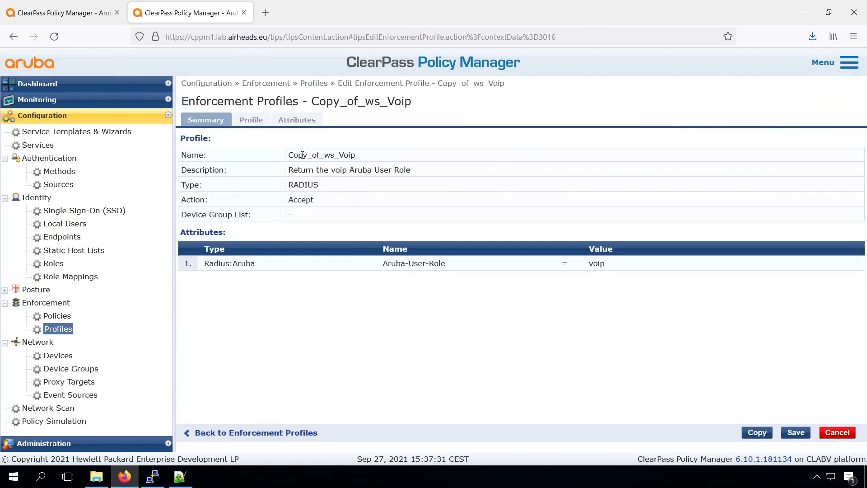
click(251, 119)
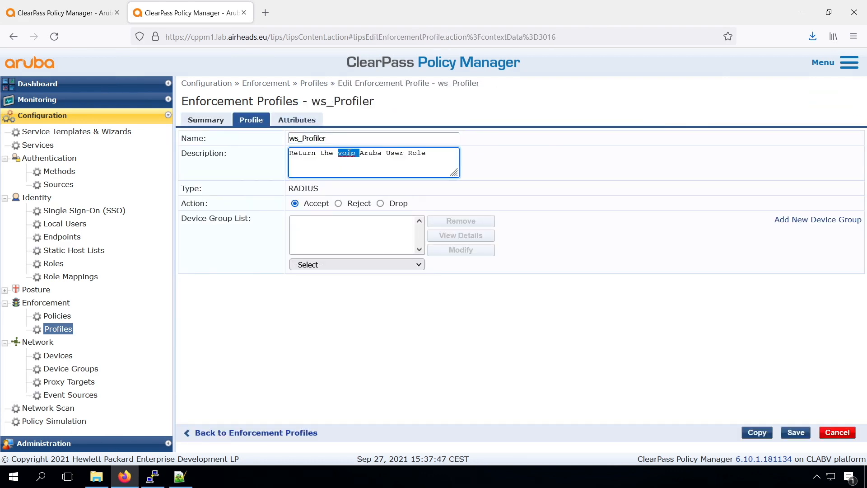
click(296, 120)
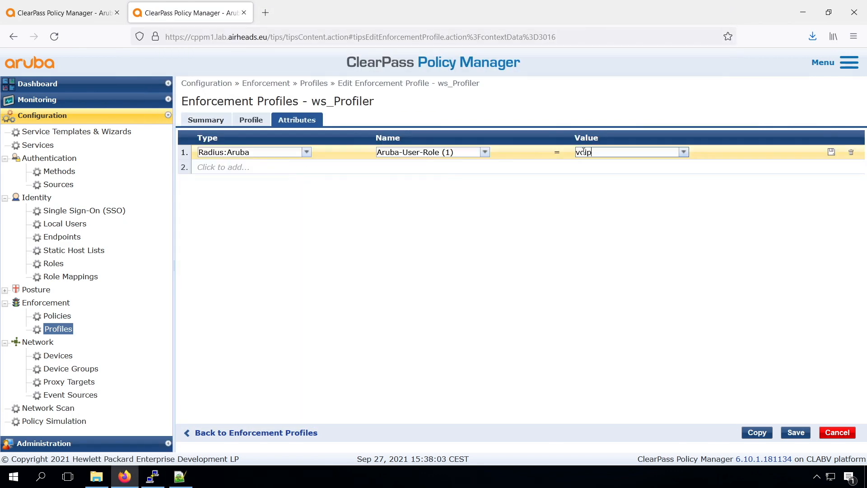
text(profiler)
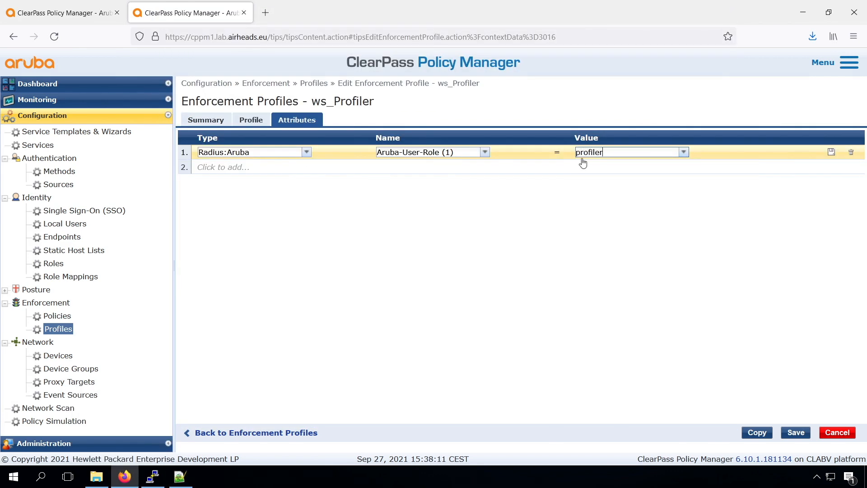
click(795, 432)
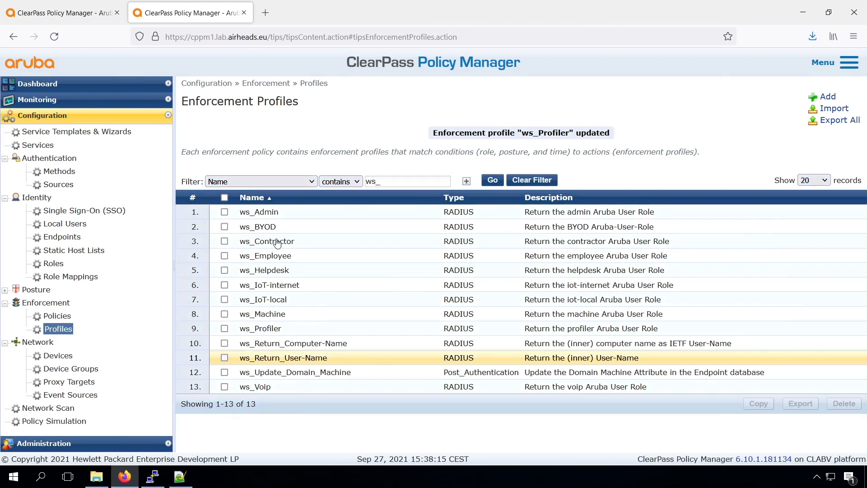
click(58, 315)
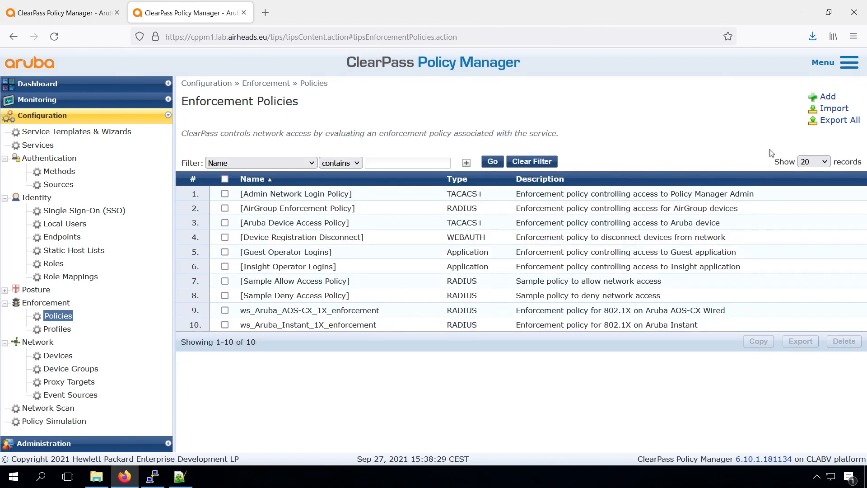
Create ws_AOS-CX-MAC-Enforcement, described 'Enforcement policy for AOS-CX Wired MAC based', defaulting to Deny Access Profile.
click(825, 96)
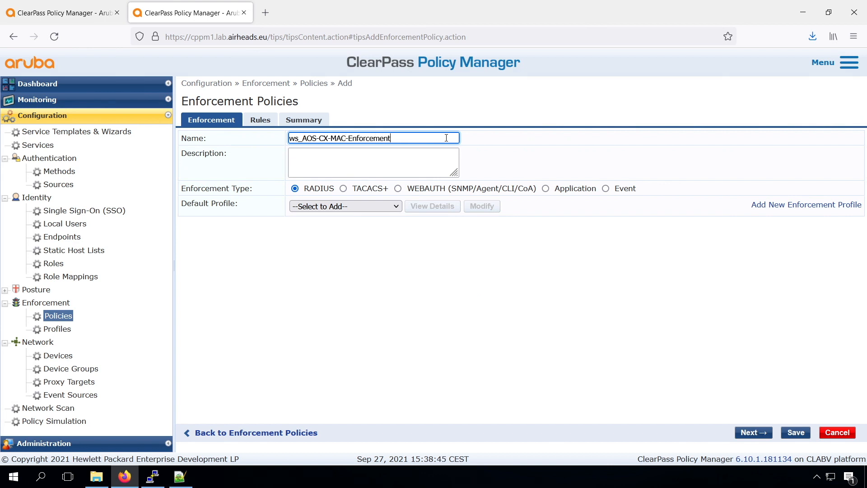
text(Enforcement policy for AOS-CX Wired MAC based)
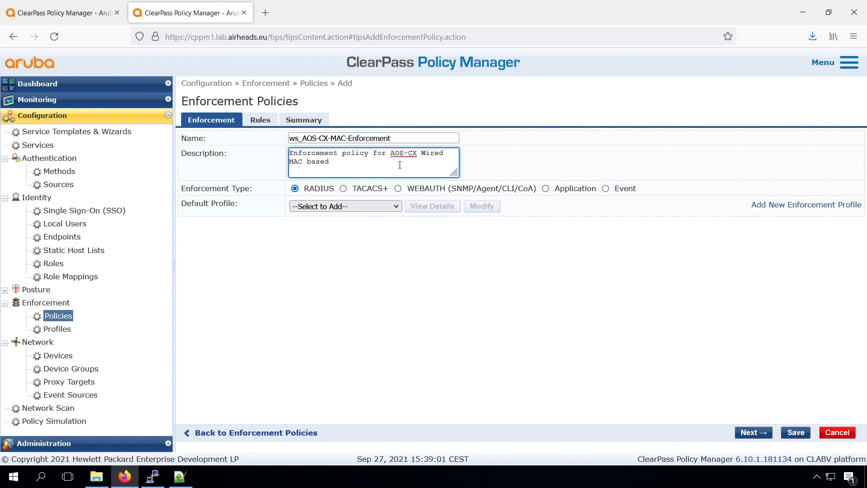
click(345, 206)
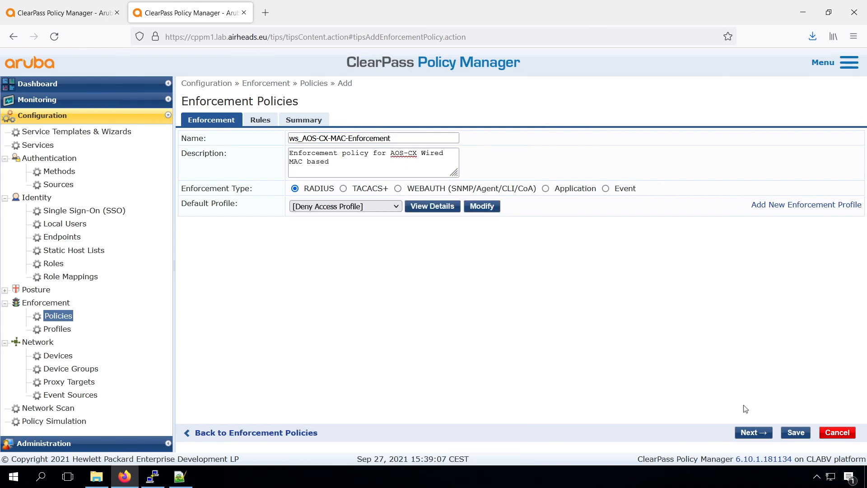
Add Tips:Role EQUALS rules: VoIP-Phone to ws_Voip, IP-Camera to ws_IoT-internet, authenticated users to ws_Profiler.
text(tip)
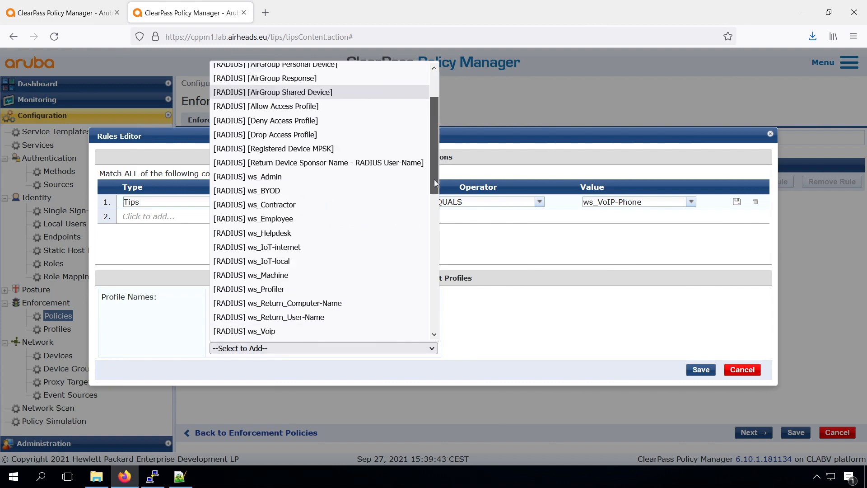
click(244, 330)
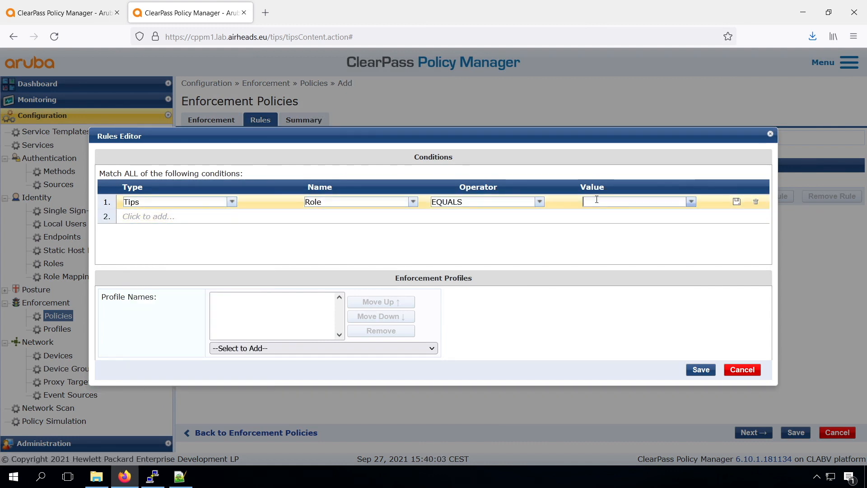
click(322, 347)
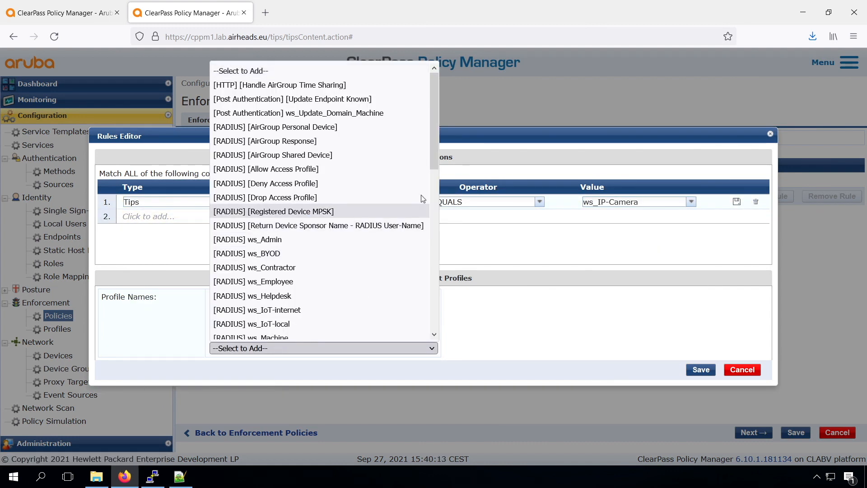
scroll(down, 3)
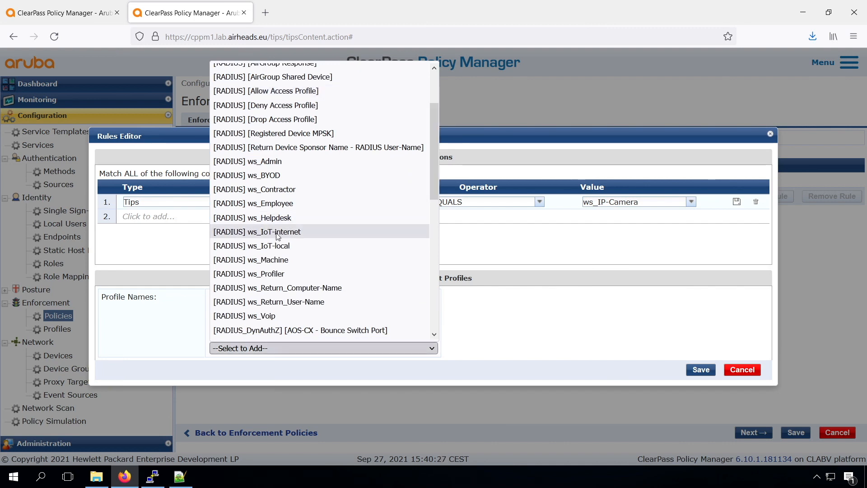
click(256, 232)
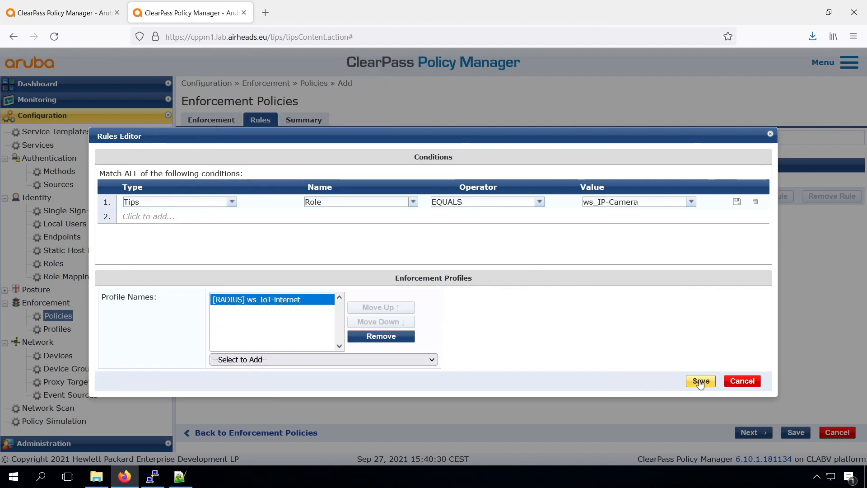
click(699, 380)
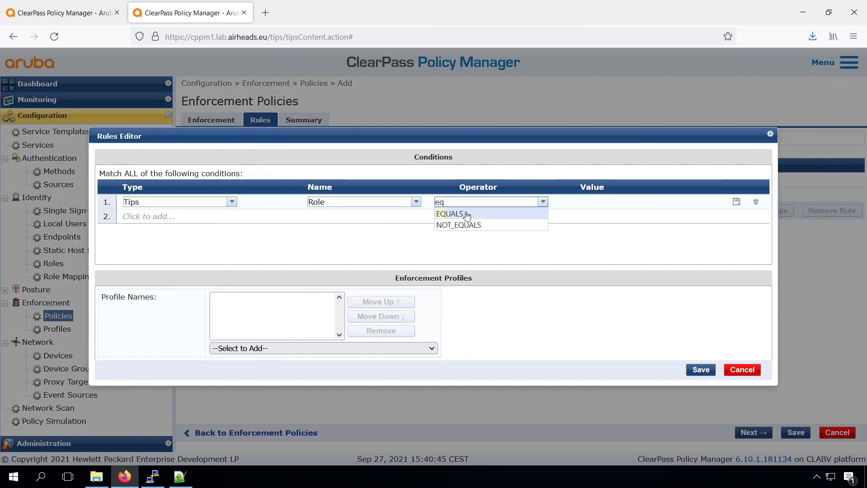
click(322, 348)
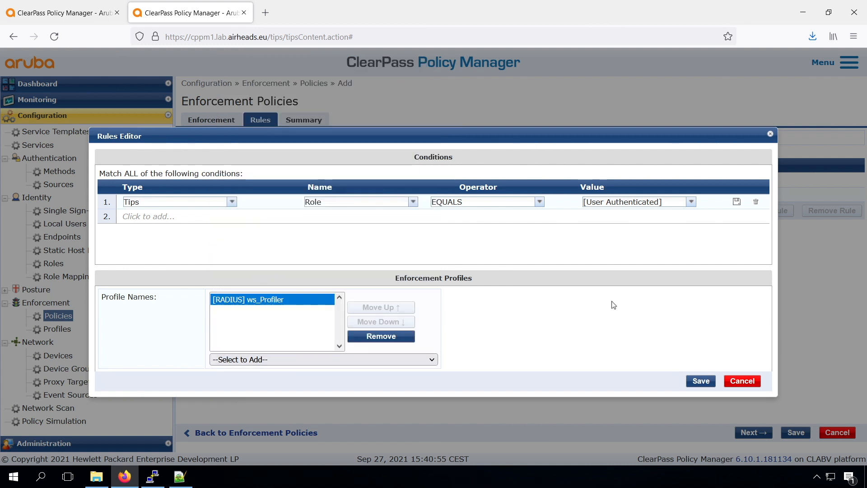
click(700, 380)
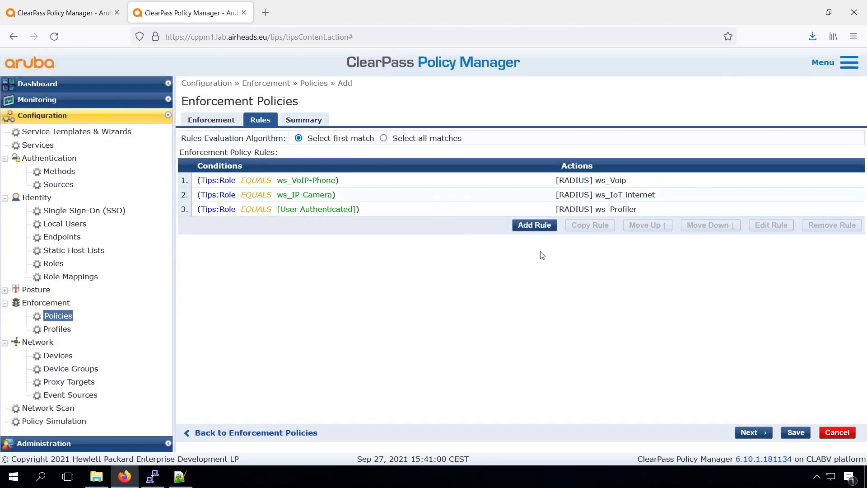
Save the enforcement policy and view the VoIP phone's accepted request in Access Tracker.
click(304, 194)
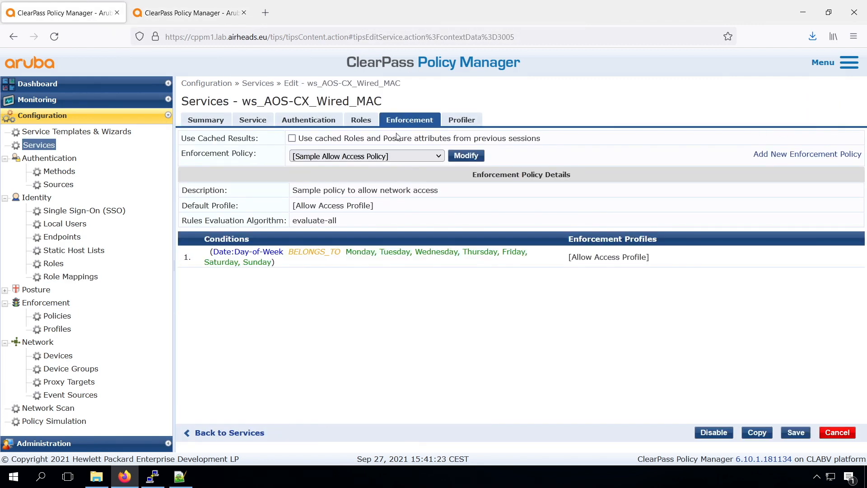
click(366, 156)
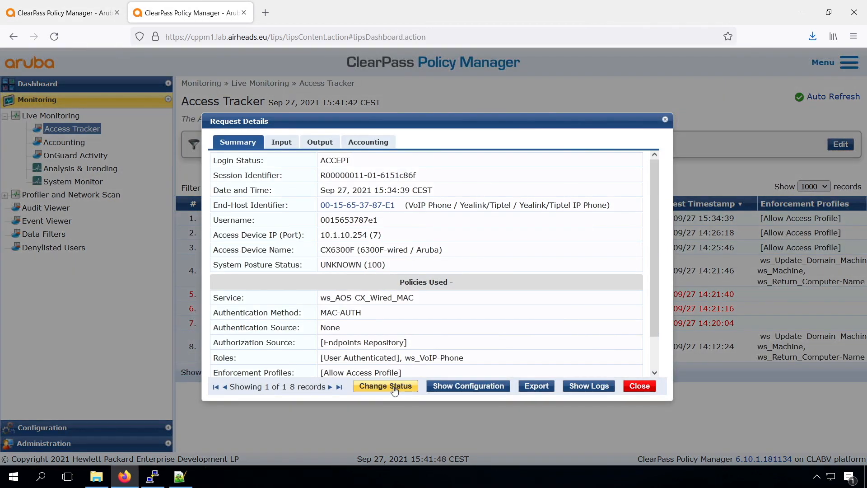
Send the Bounce Switch Port CoA to the switch and dismiss the success dialog.
click(385, 385)
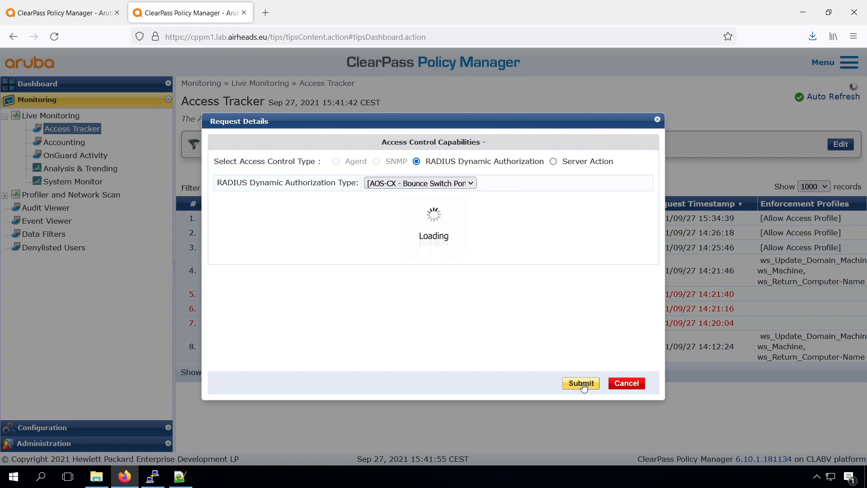
click(579, 382)
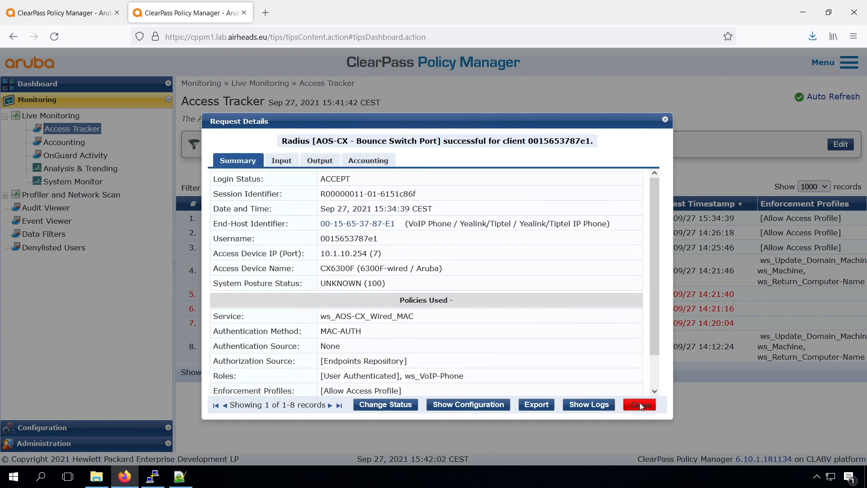
click(639, 404)
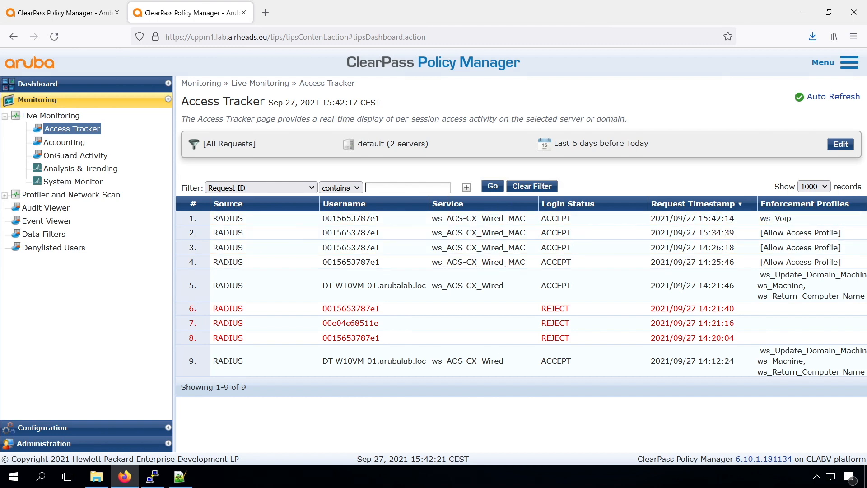
Review the new ws_Voip session's Output attributes showing the voip user role returned.
click(227, 218)
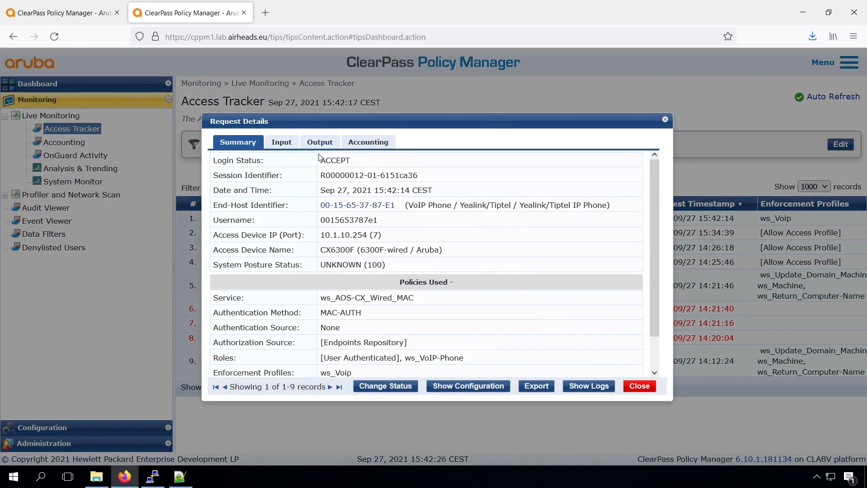
click(319, 141)
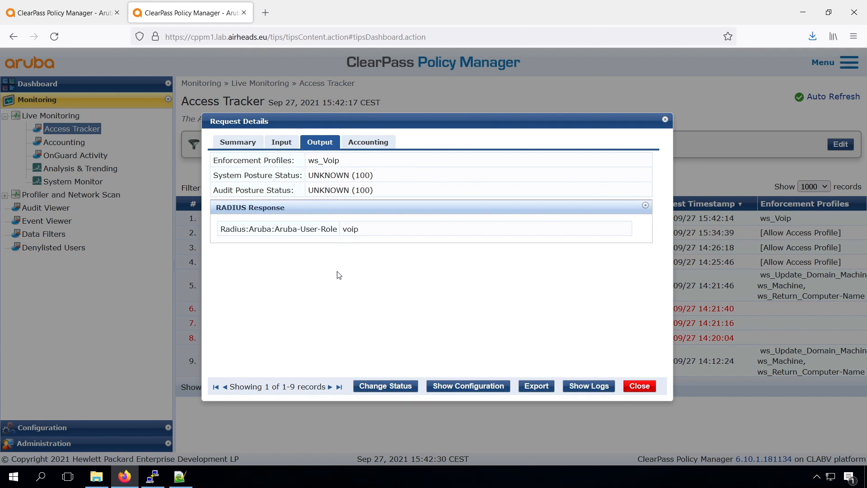
click(152, 476)
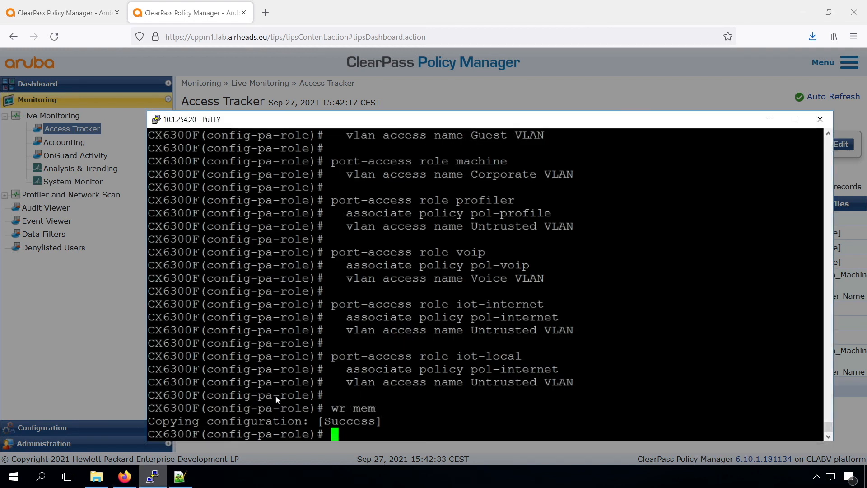
Run show port-access clients for interface 1/1/7, paging through the voip role and VLAN 12 details.
text(exit)
text(show po)
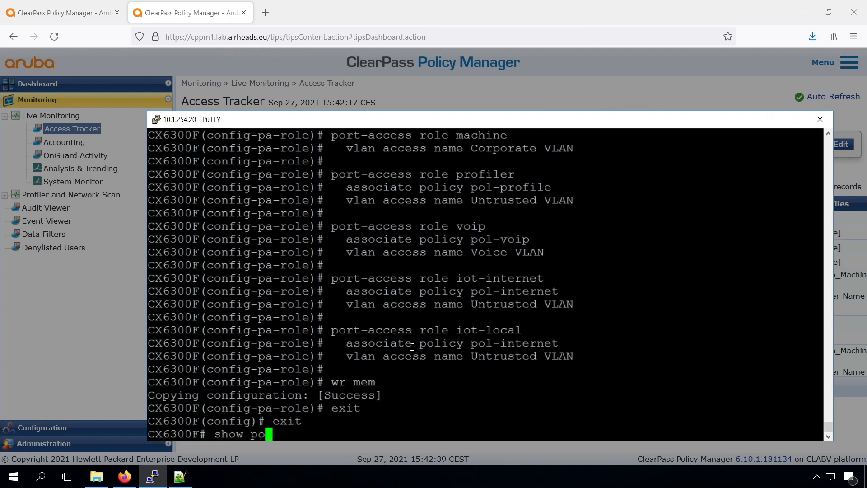
text(rt-access client)
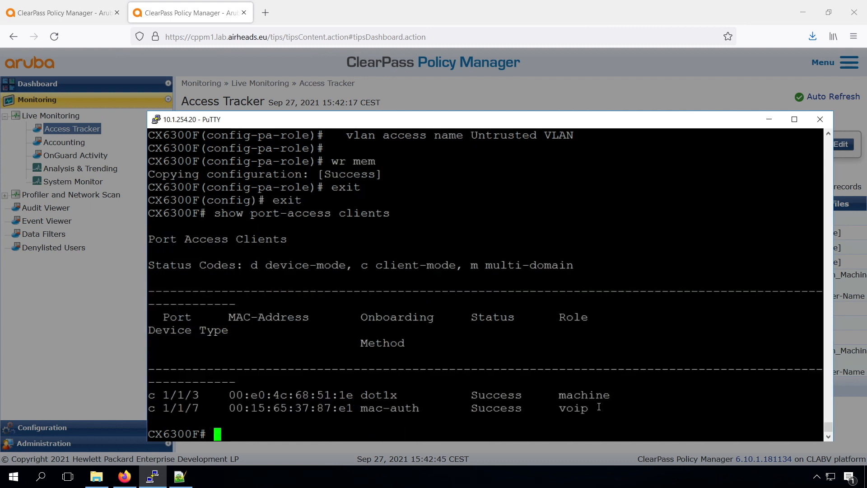
text(show port-access clients)
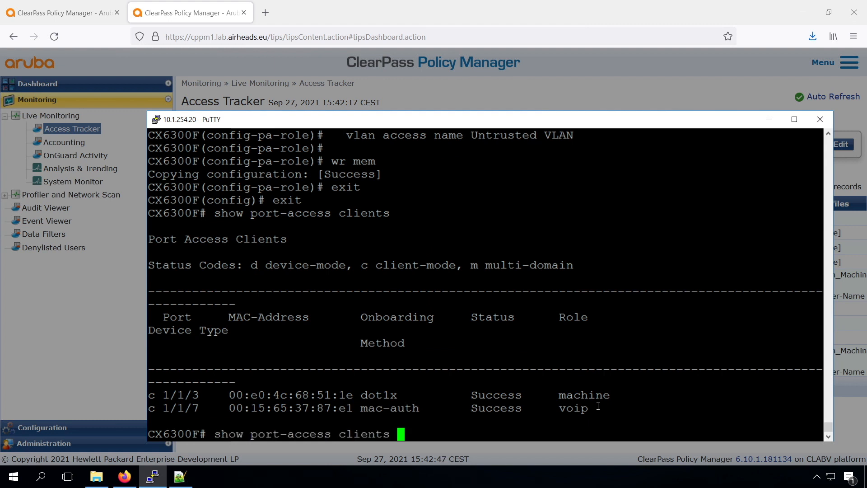
text(1/1/)
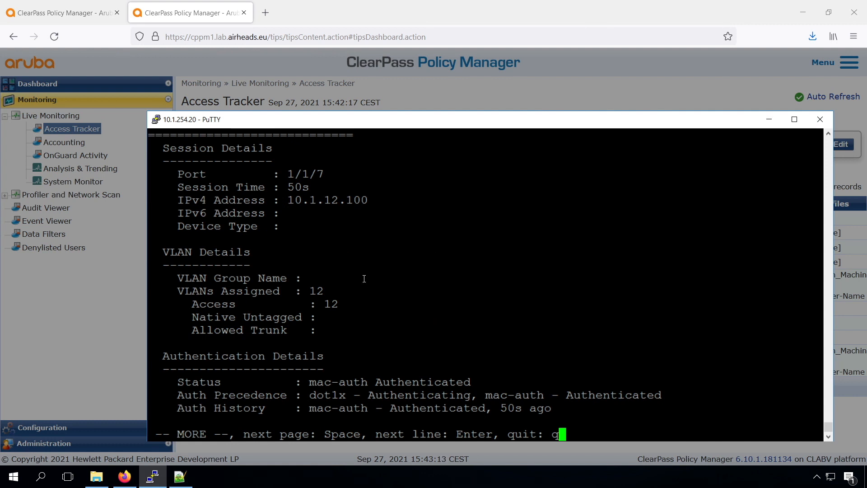
mouse_move(350, 285)
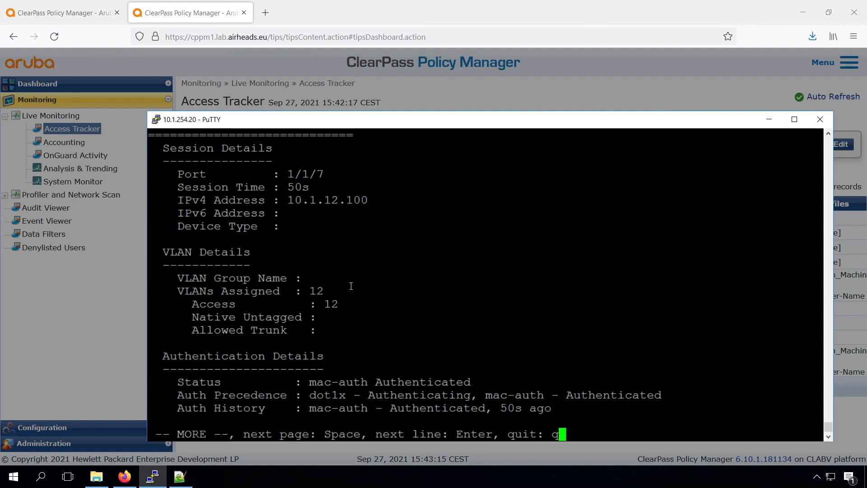
key(space)
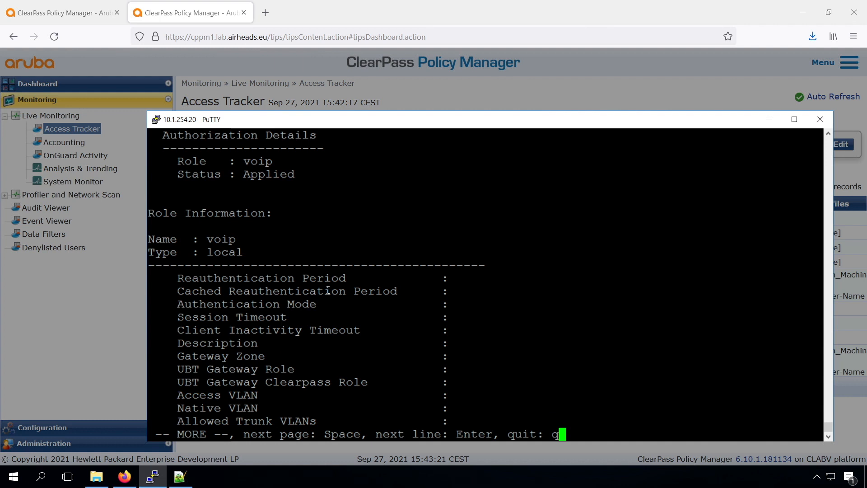
key(space)
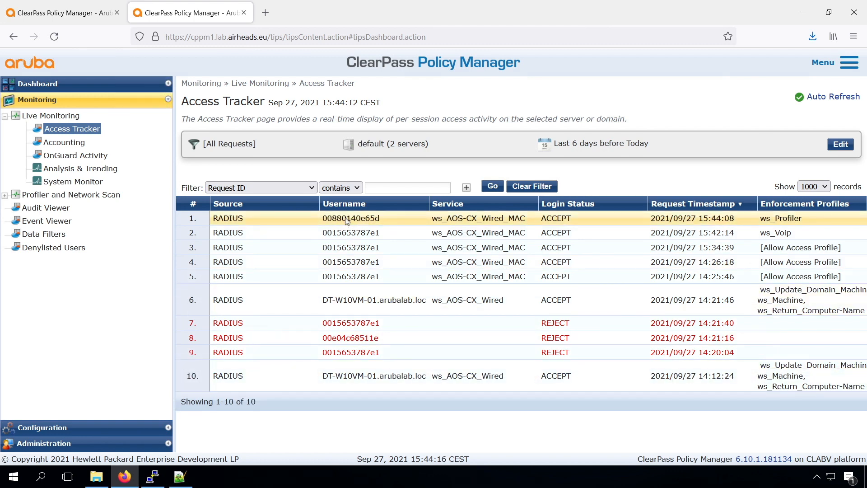
Check the camera's ws_Profiler session for a successful port-bounce CoA under RADIUS Dynamic Authorization.
click(350, 218)
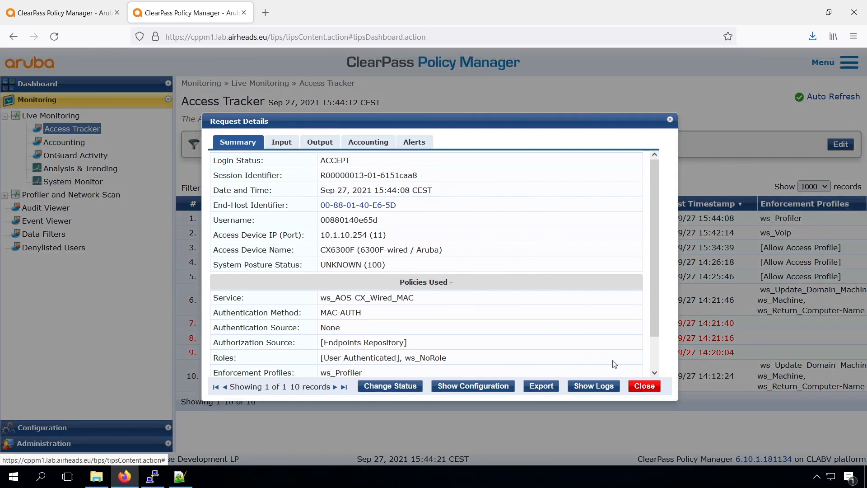
click(643, 385)
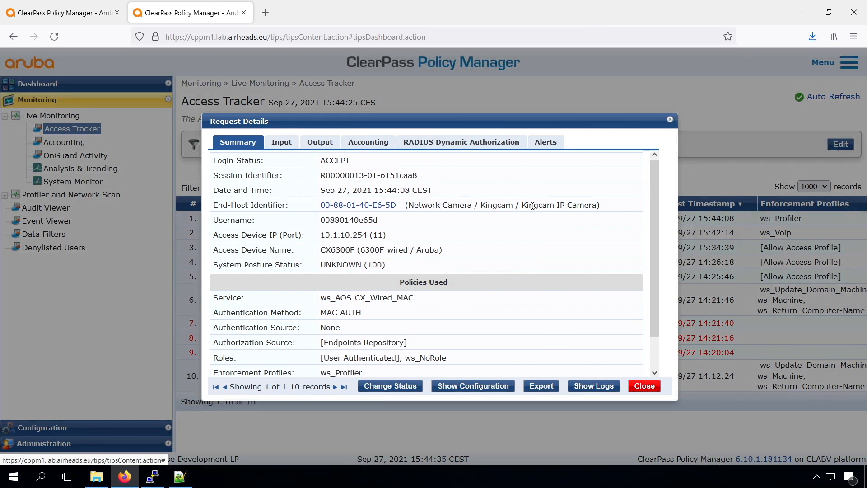
mouse_move(473, 171)
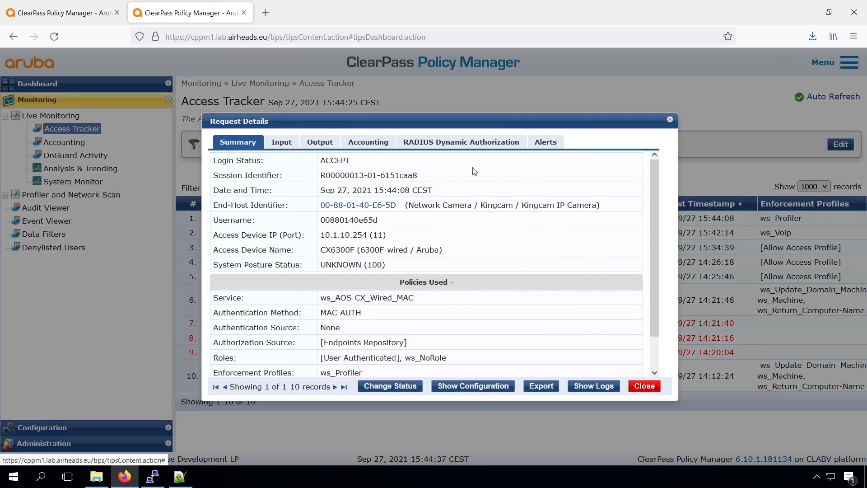
click(461, 142)
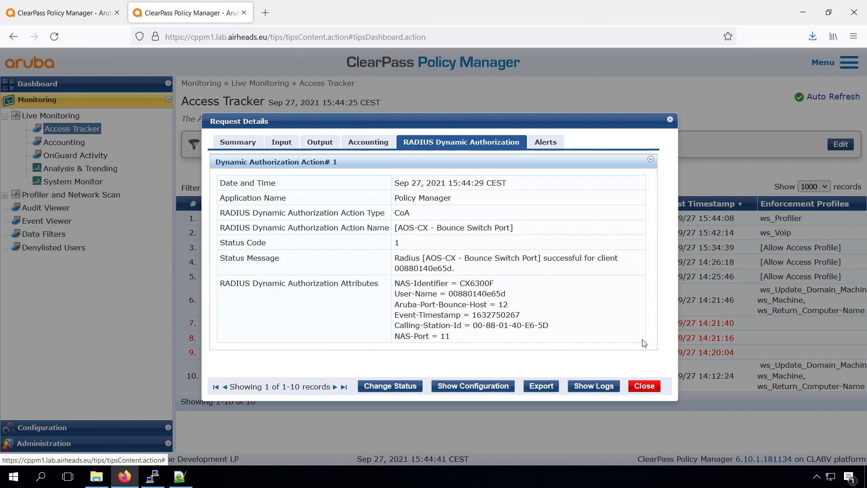
mouse_move(657, 366)
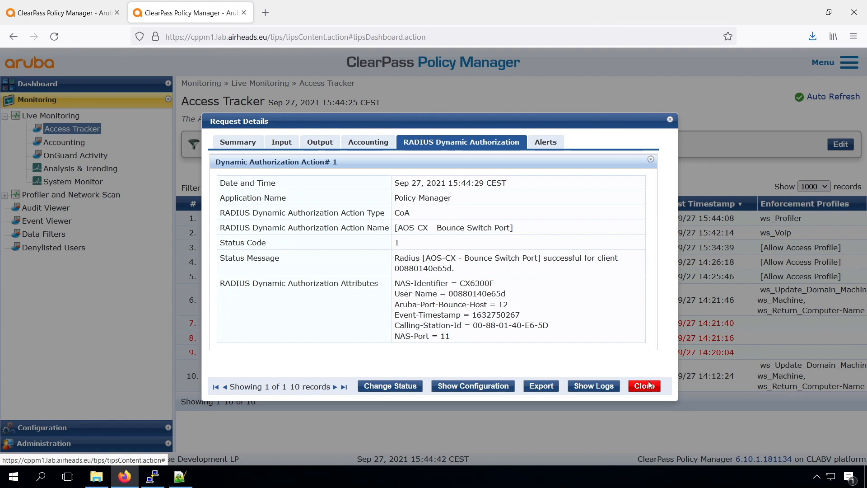
click(642, 386)
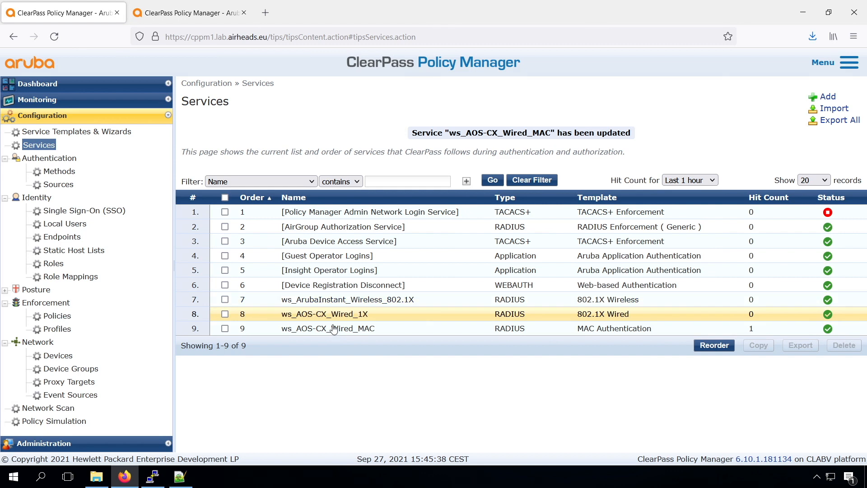
Review the ws_AOS-CX_Wired_MAC service's Profiler bounce action, then return to Access Tracker.
click(327, 328)
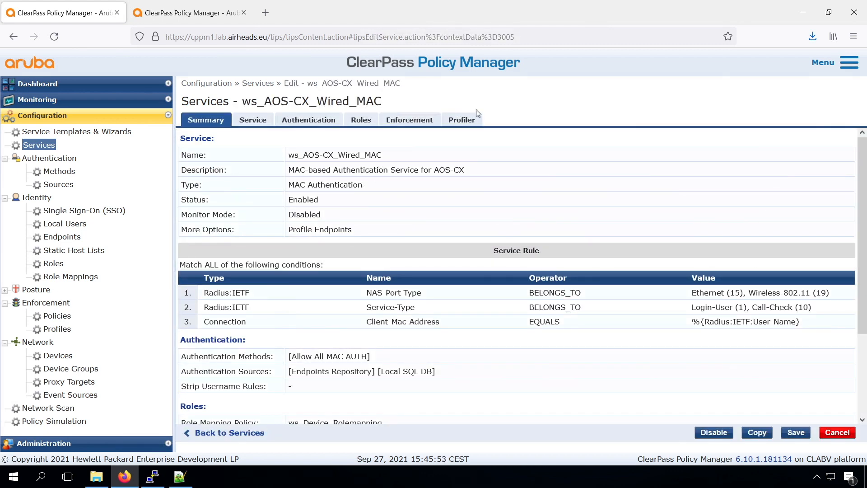
click(461, 119)
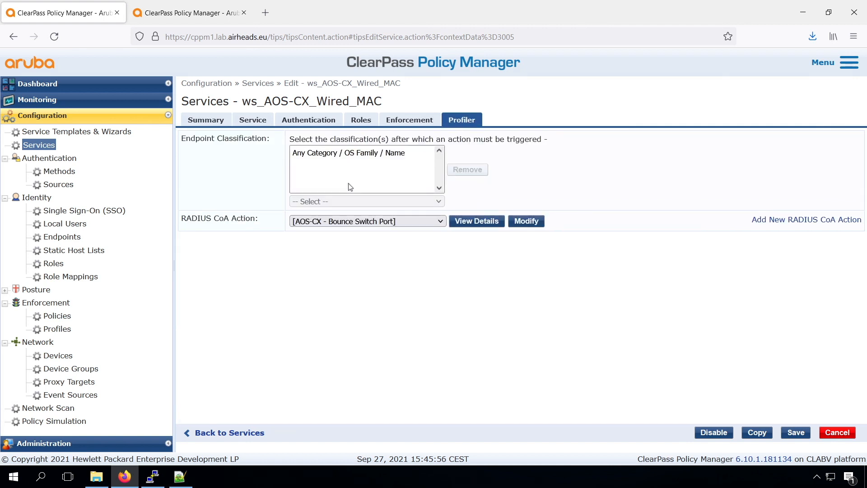
mouse_move(177, 62)
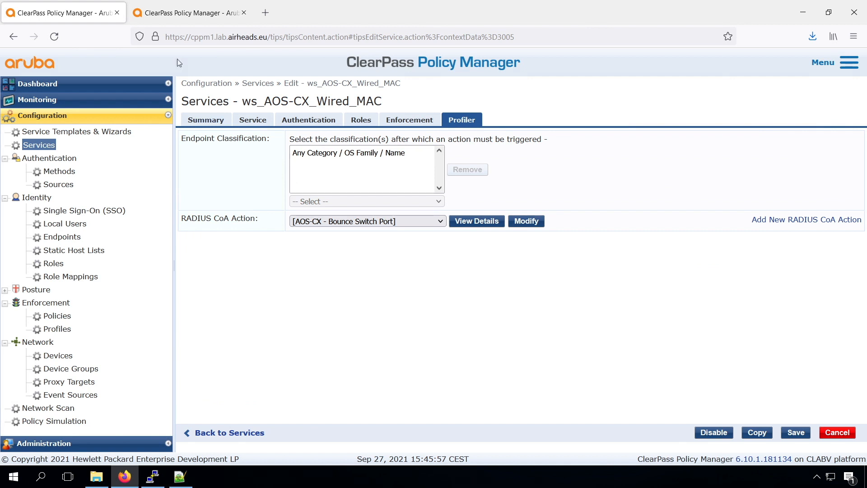
click(189, 12)
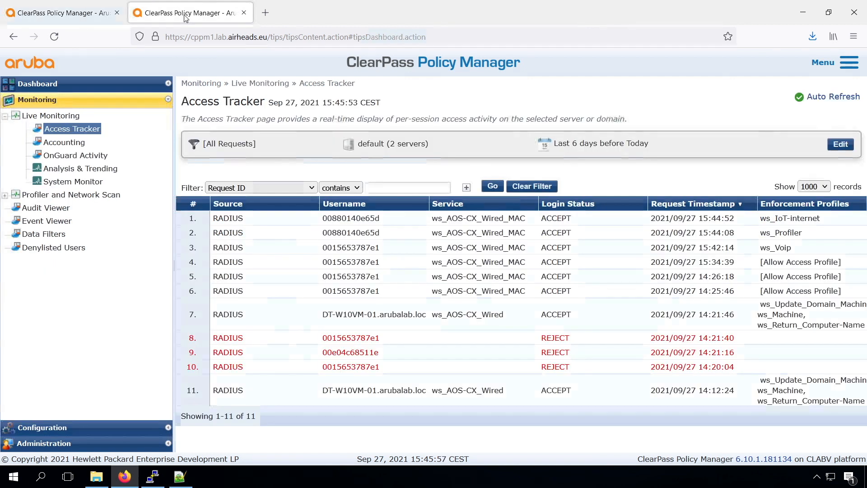